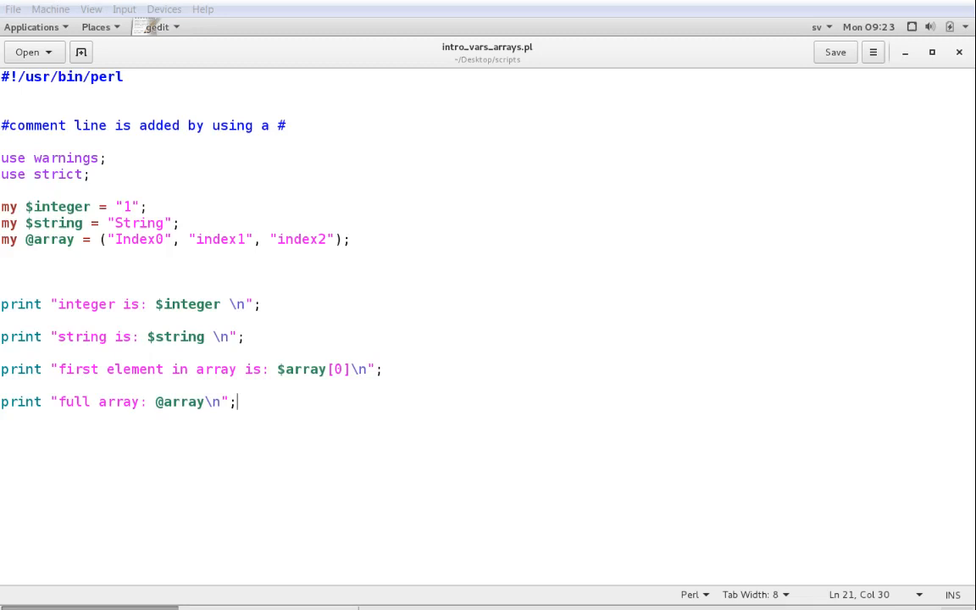
{"action": "mouse_move", "coordinate": [504, 267]}
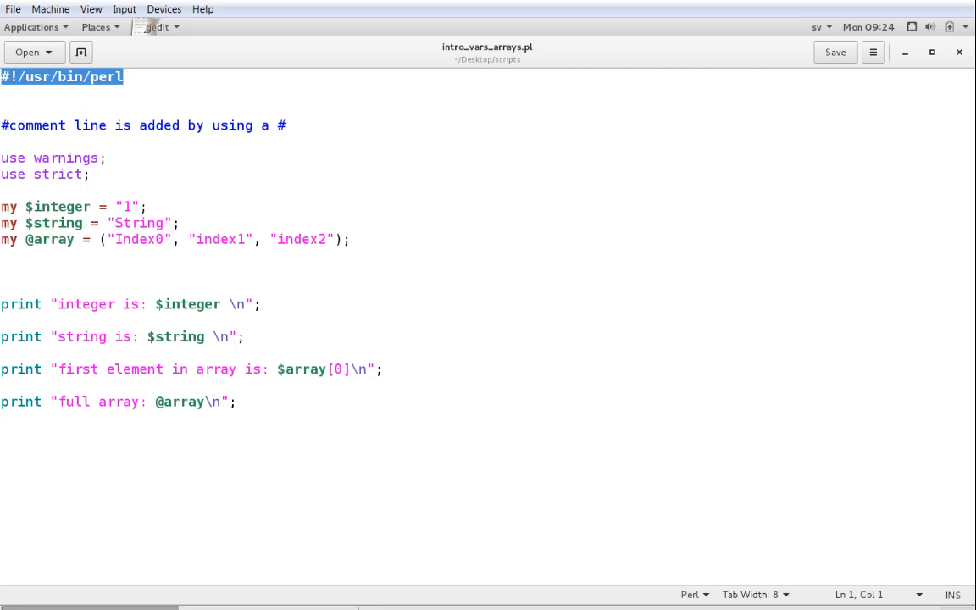
{"action": "mouse_move", "coordinate": [699, 376]}
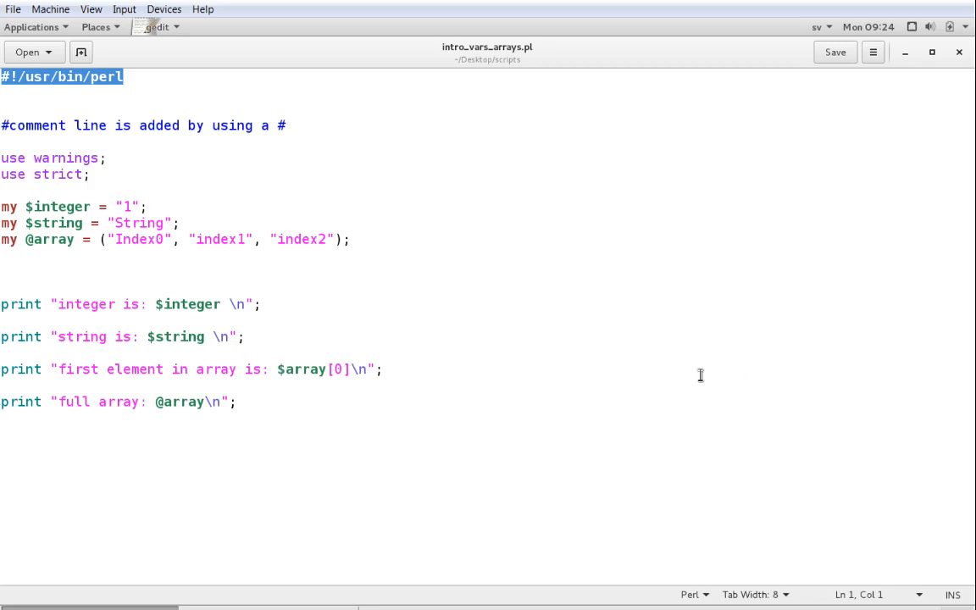
{"action": "mouse_move", "coordinate": [303, 137]}
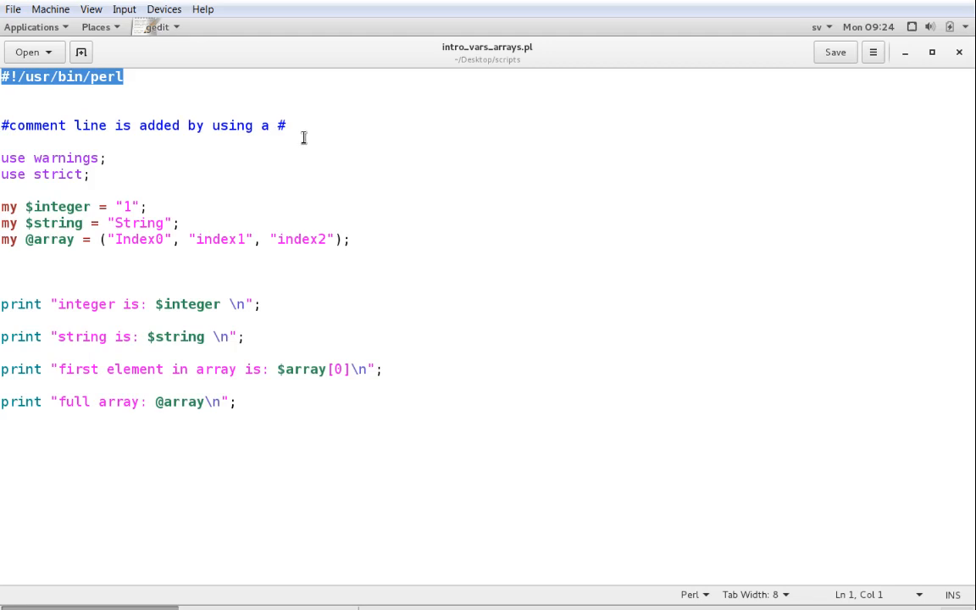
{"action": "mouse_move", "coordinate": [7, 139]}
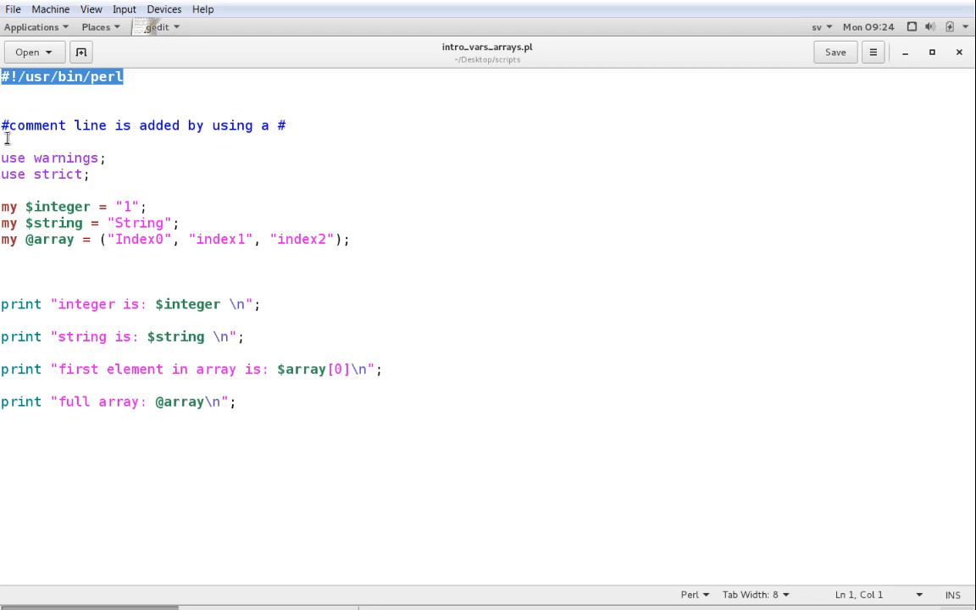
Add a junk '#hfkwhfdskh' comment after the use warnings line, then erase it again.
{"action": "left_click", "coordinate": [4, 126]}
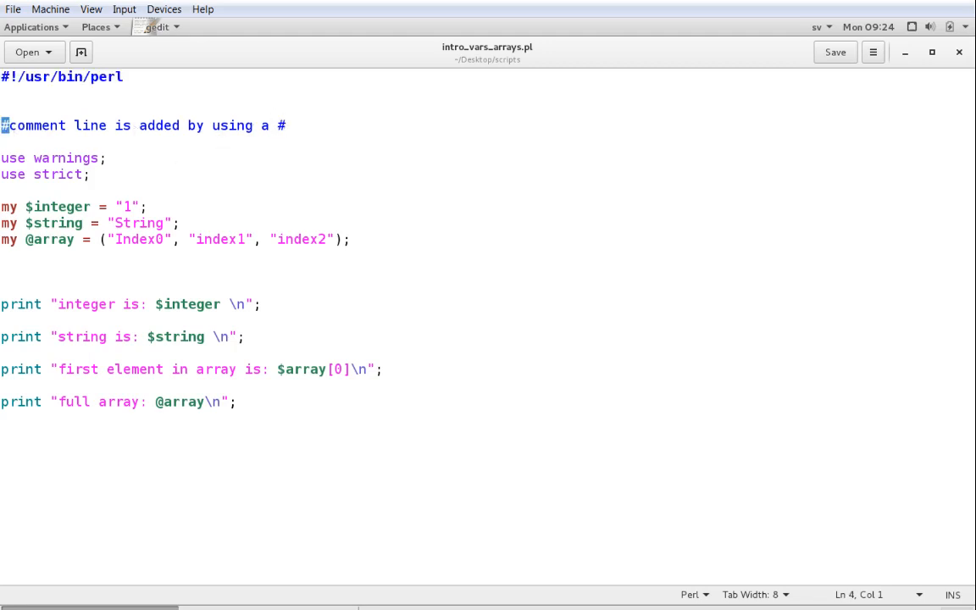
{"action": "mouse_move", "coordinate": [403, 519]}
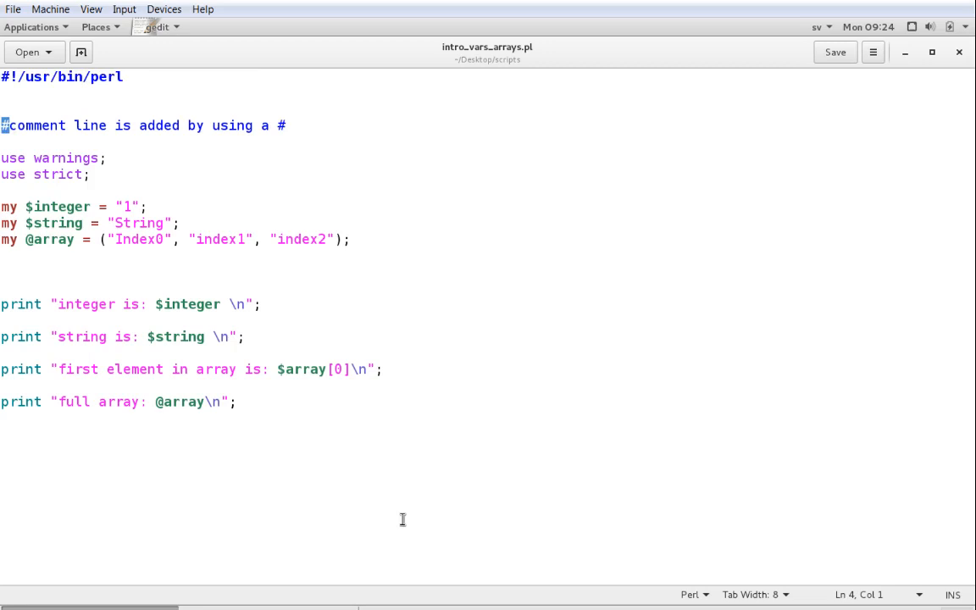
{"action": "left_click", "coordinate": [220, 162]}
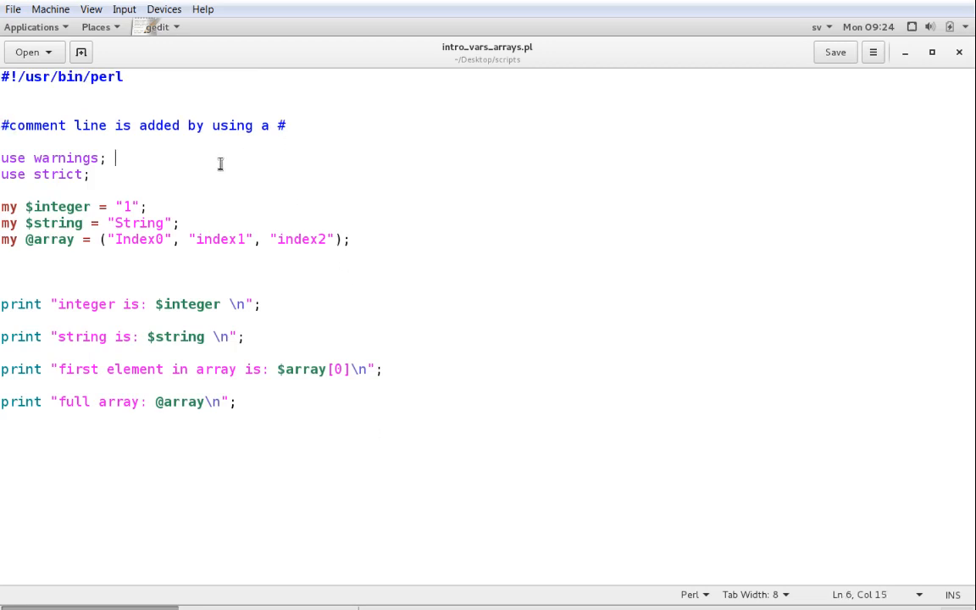
{"action": "type", "text": "#"}
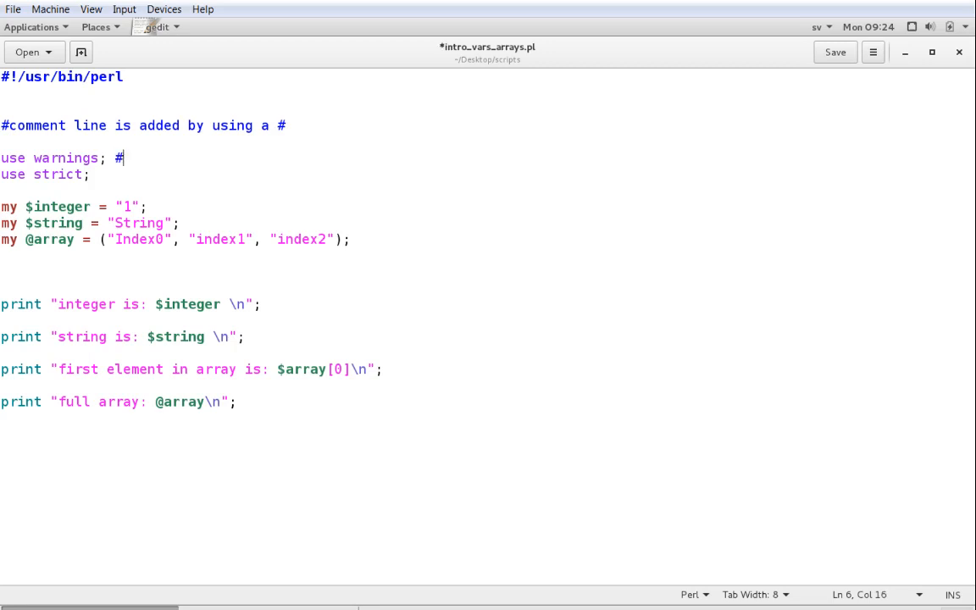
{"action": "type", "text": "hfkwhfdskh"}
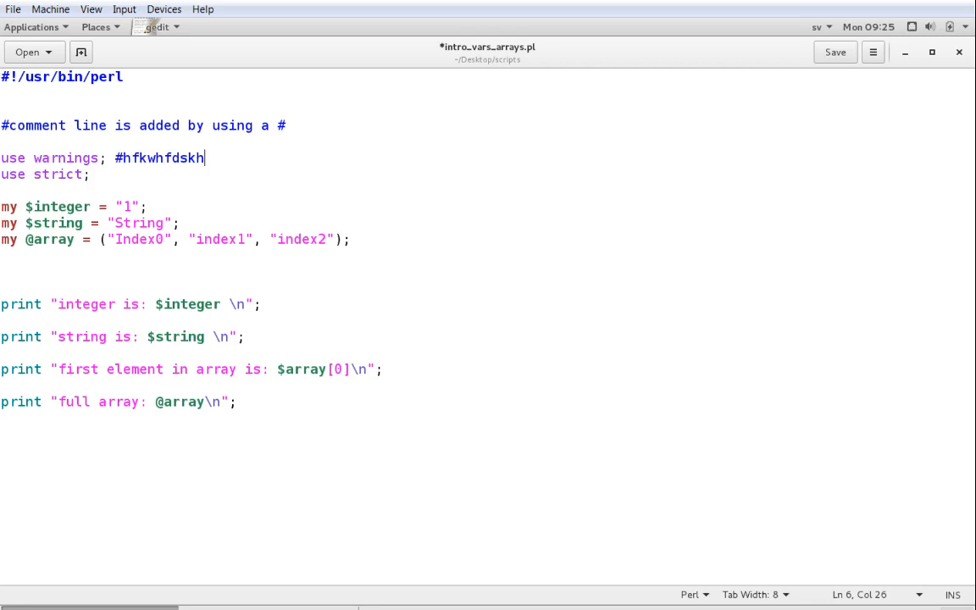
{"action": "key", "text": "BackSpace"}
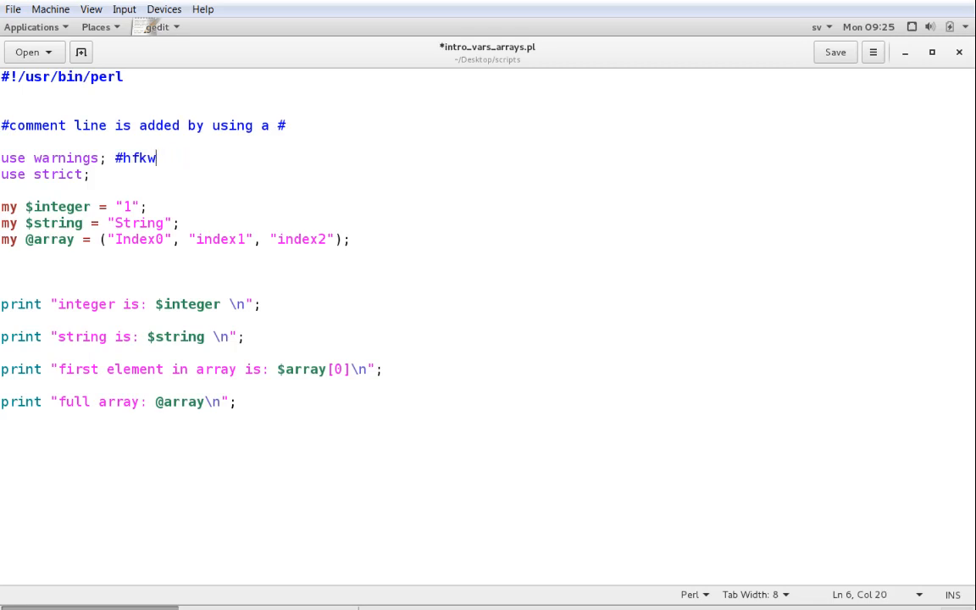
{"action": "key", "text": "BackSpace"}
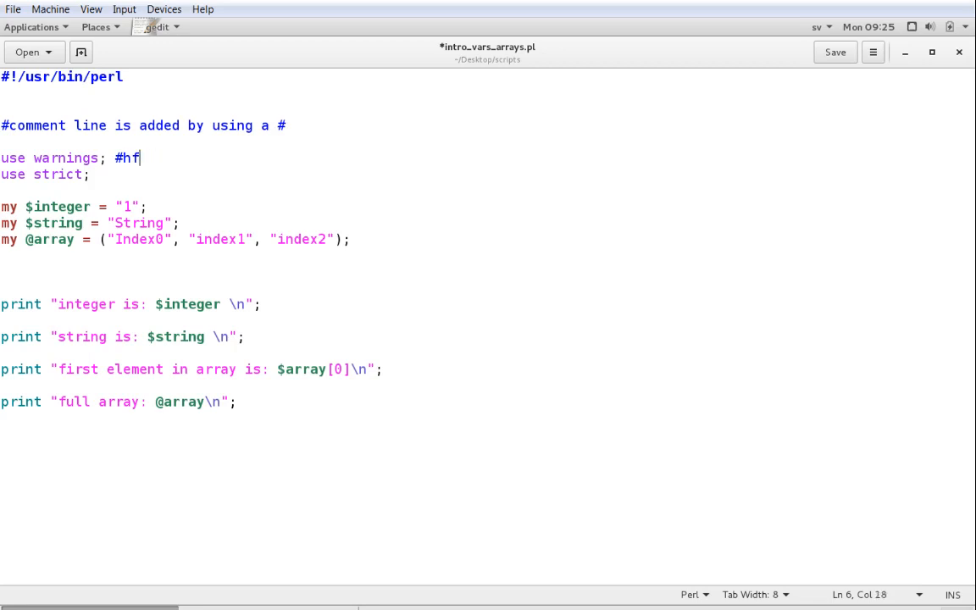
{"action": "key", "text": "BackSpace"}
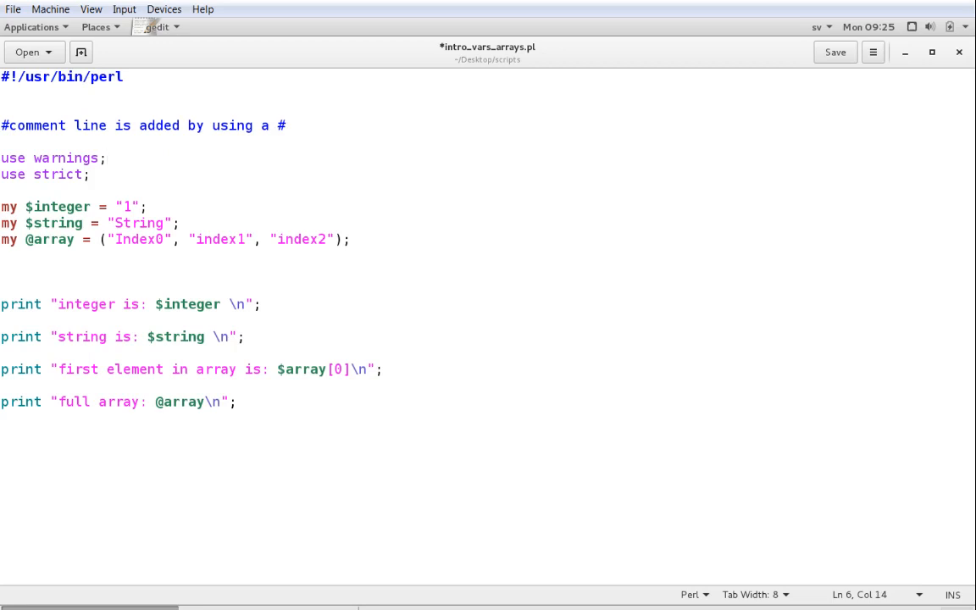
{"action": "left_click", "coordinate": [105, 157]}
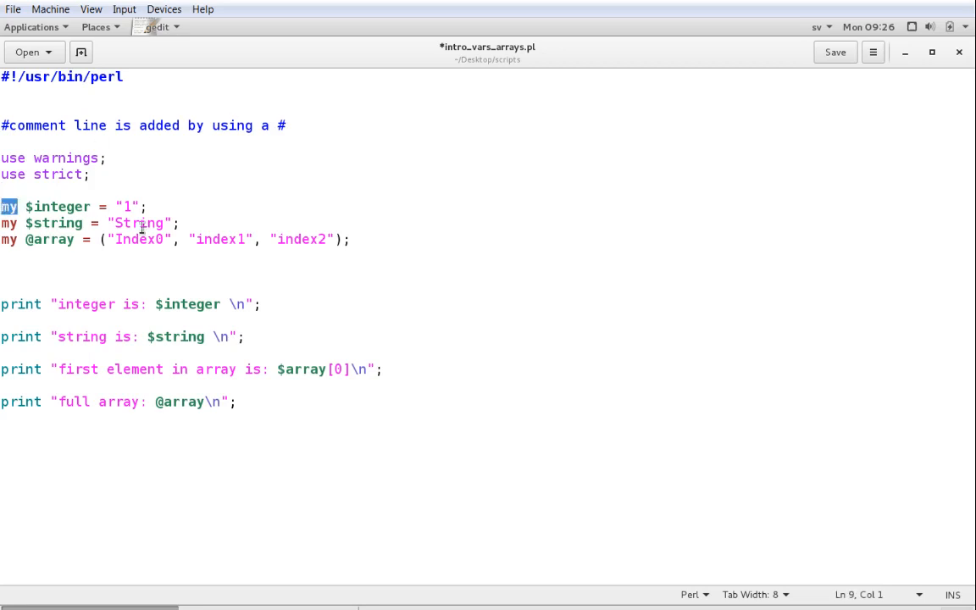
Add a temporary 'my $var;' declaration below $integer, then remove it again.
{"action": "left_click", "coordinate": [34, 207]}
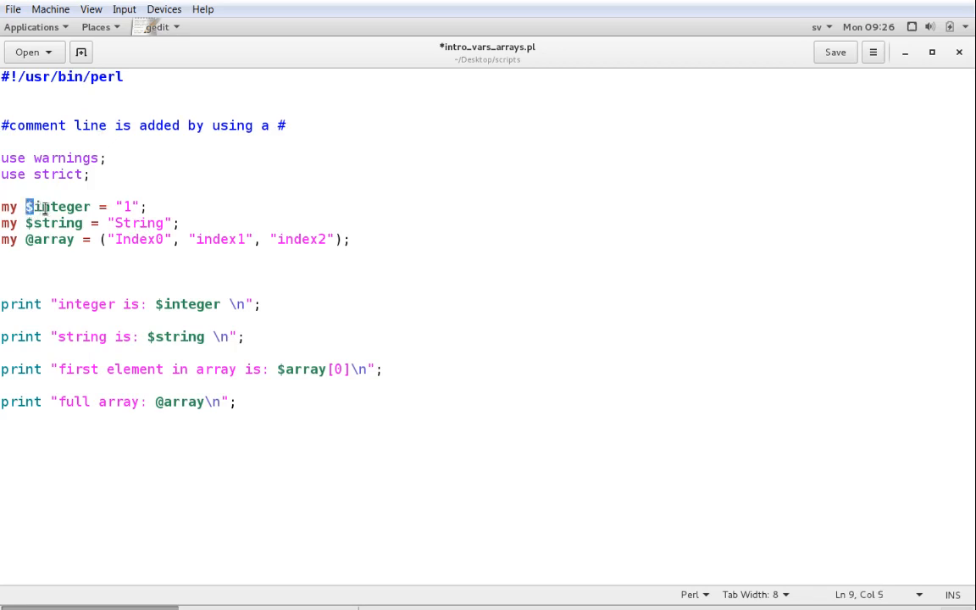
{"action": "double_click", "coordinate": [58, 206]}
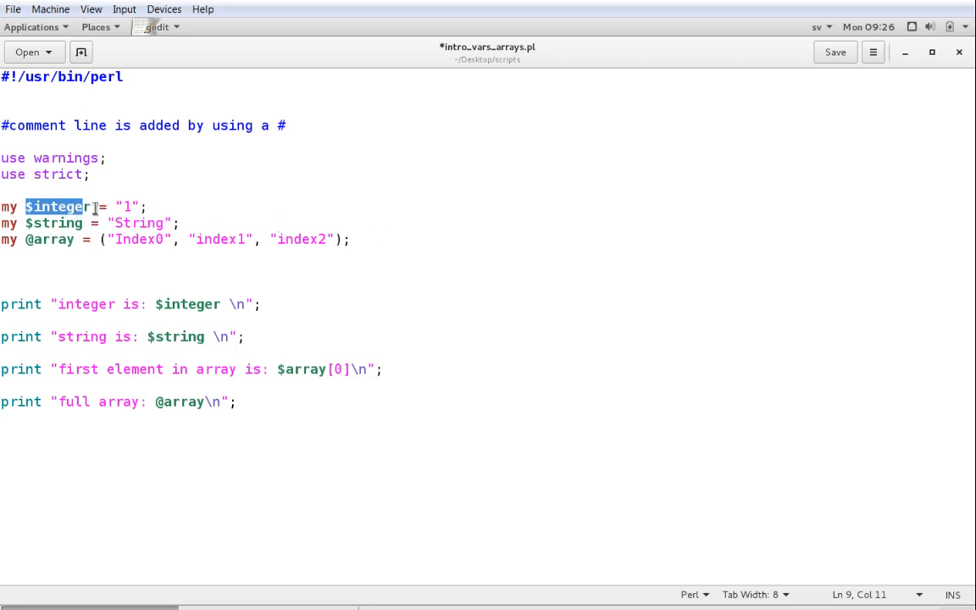
{"action": "left_click", "coordinate": [47, 271]}
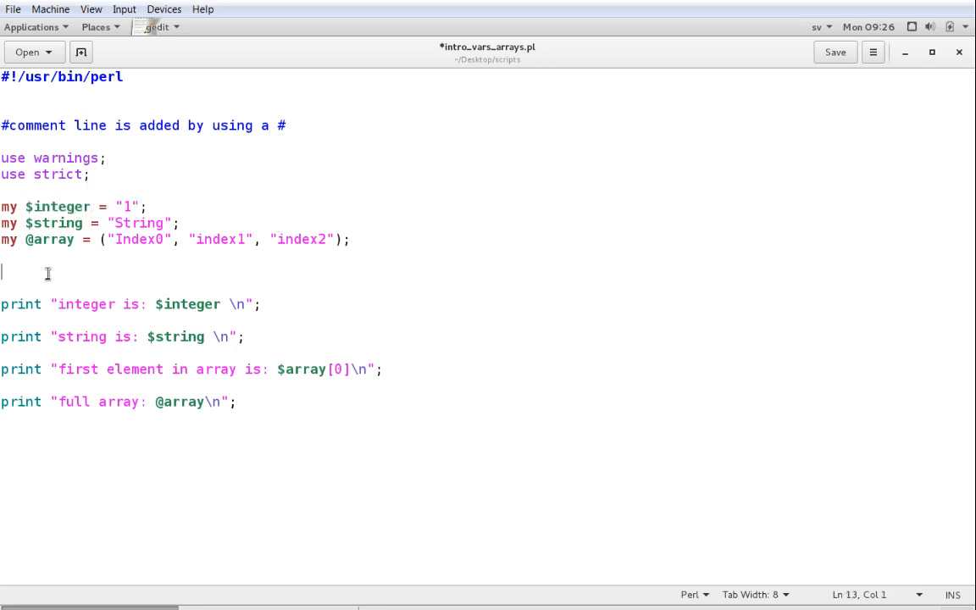
{"action": "type", "text": "my"}
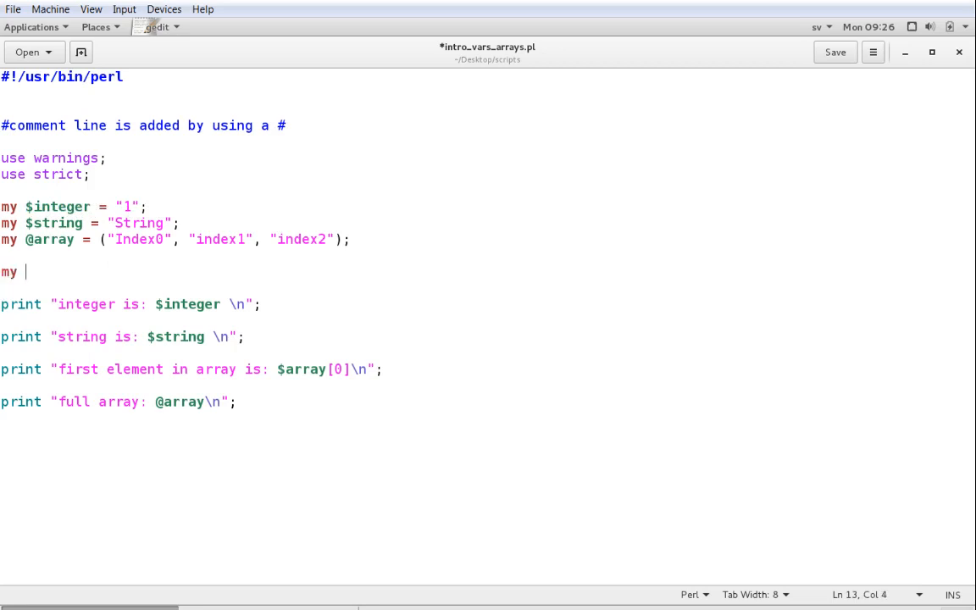
{"action": "type", "text": "$va"}
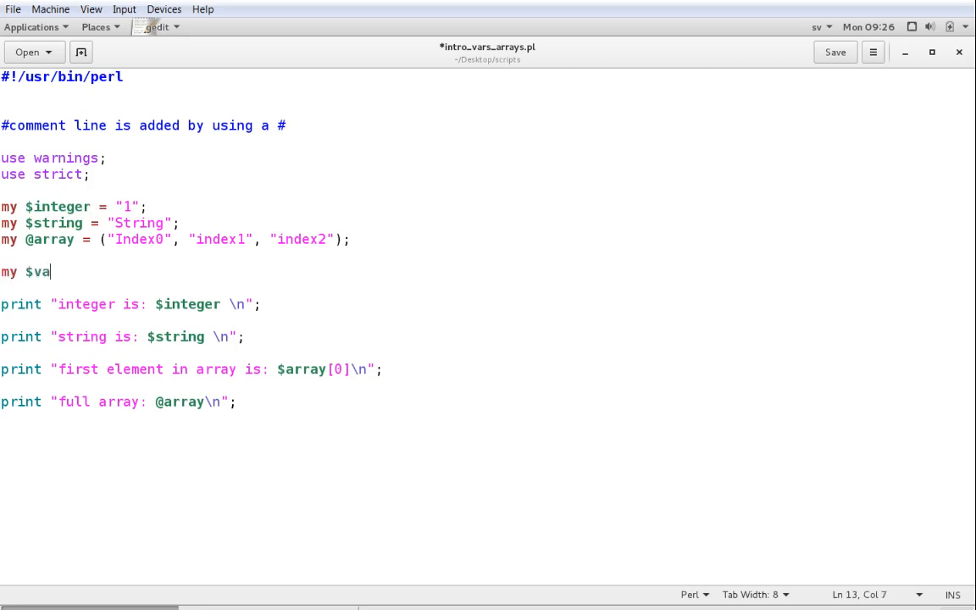
{"action": "type", "text": "r;"}
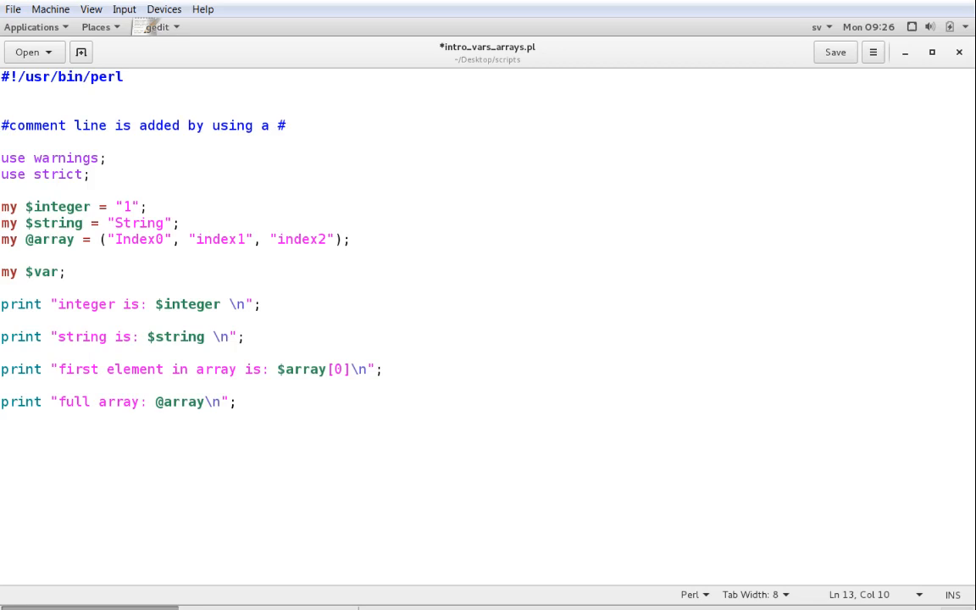
{"action": "left_click", "coordinate": [75, 271]}
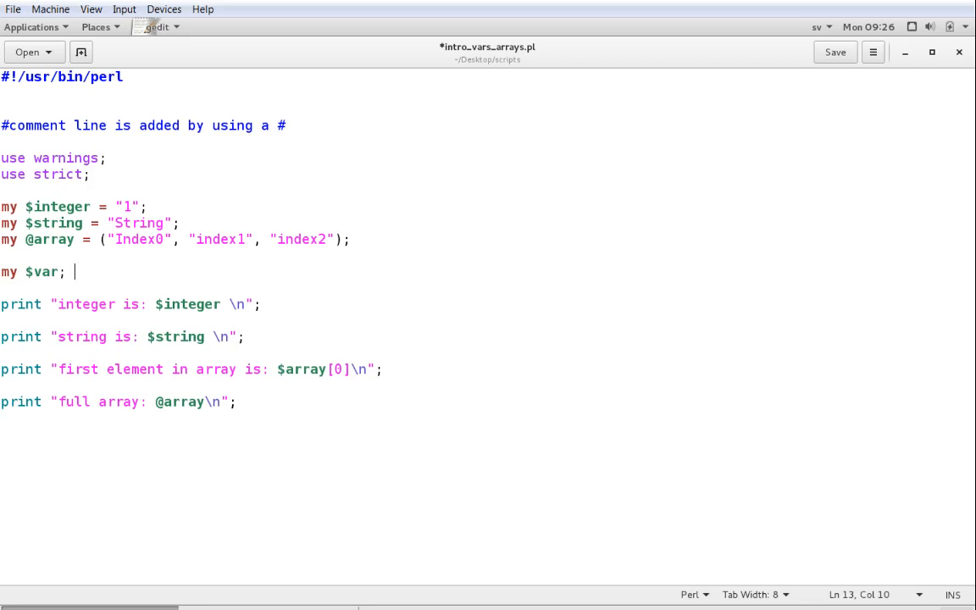
{"action": "key", "text": "BackSpace"}
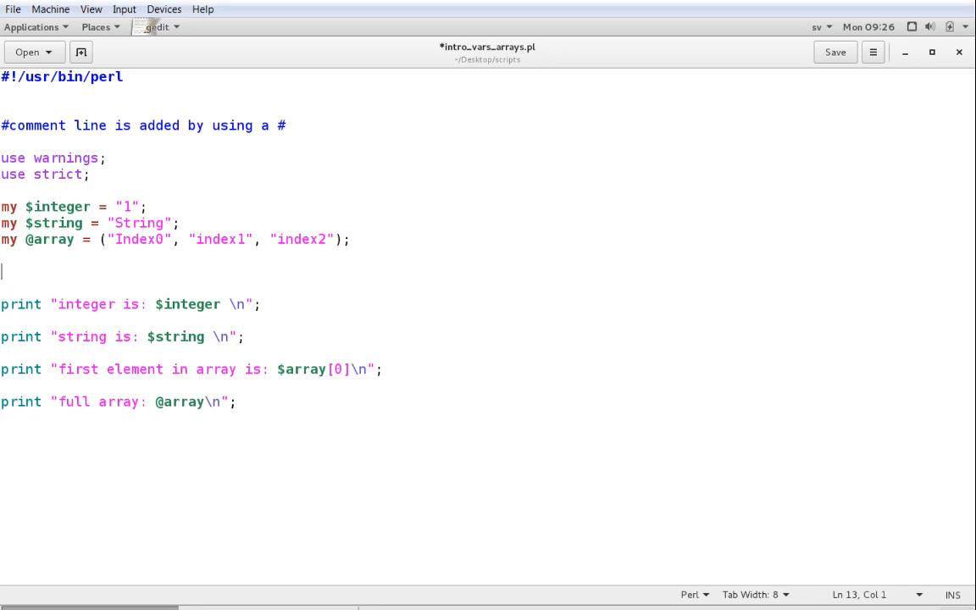
{"action": "mouse_move", "coordinate": [34, 210]}
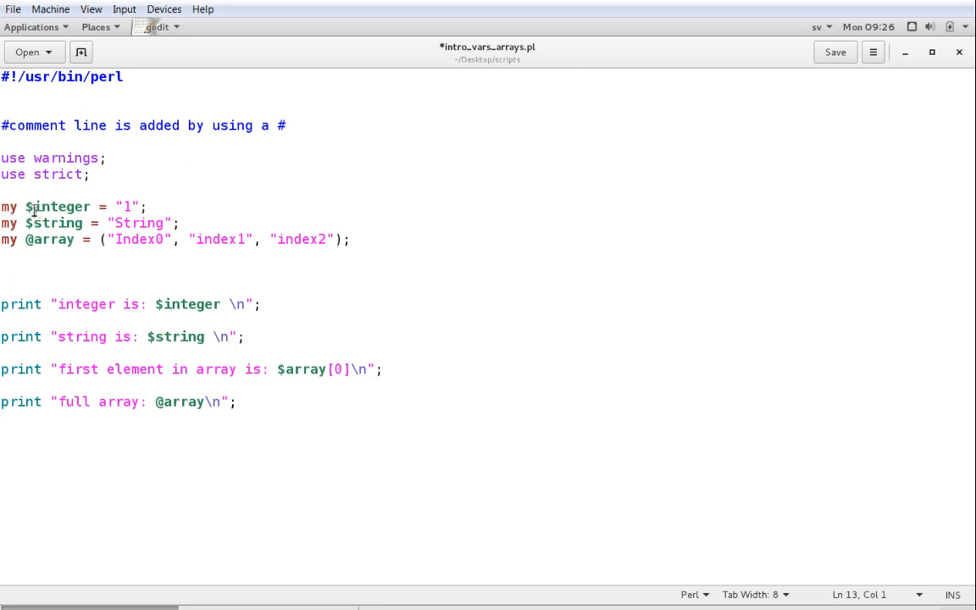
{"action": "double_click", "coordinate": [57, 206]}
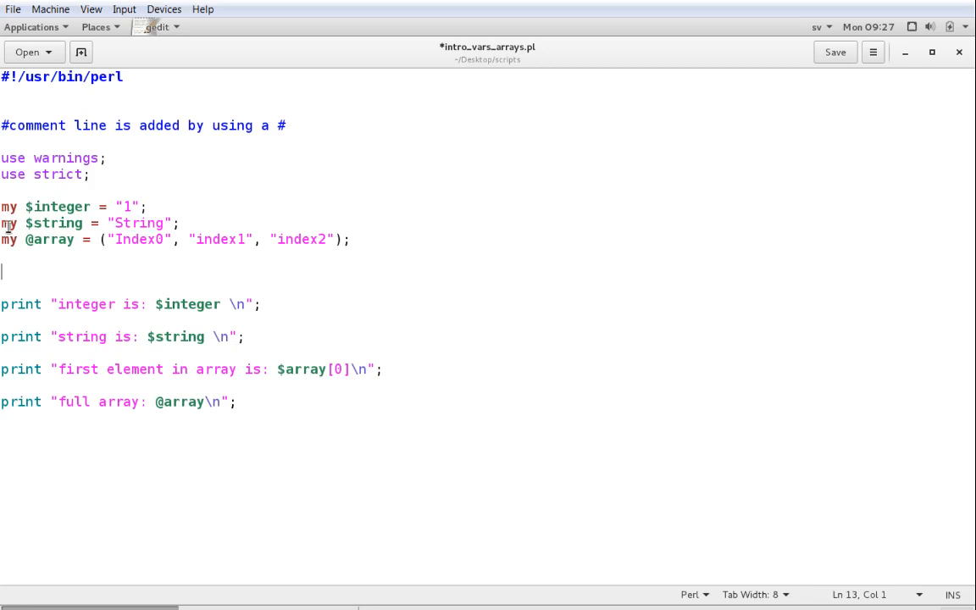
{"action": "mouse_move", "coordinate": [116, 281]}
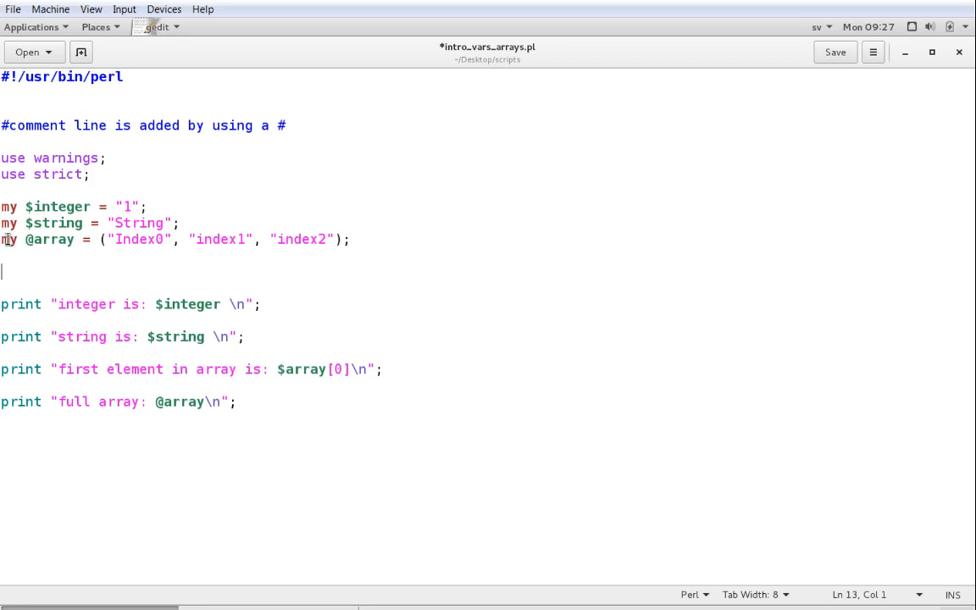
Walk through the array declaration, highlighting elements Index0, index1 and index2.
{"action": "left_click", "coordinate": [7, 239]}
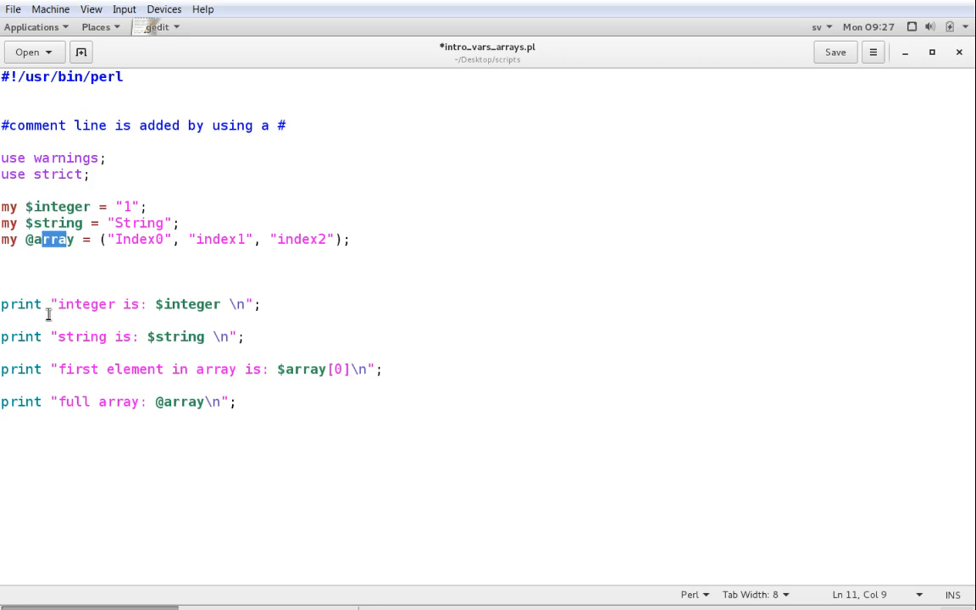
{"action": "mouse_move", "coordinate": [345, 264]}
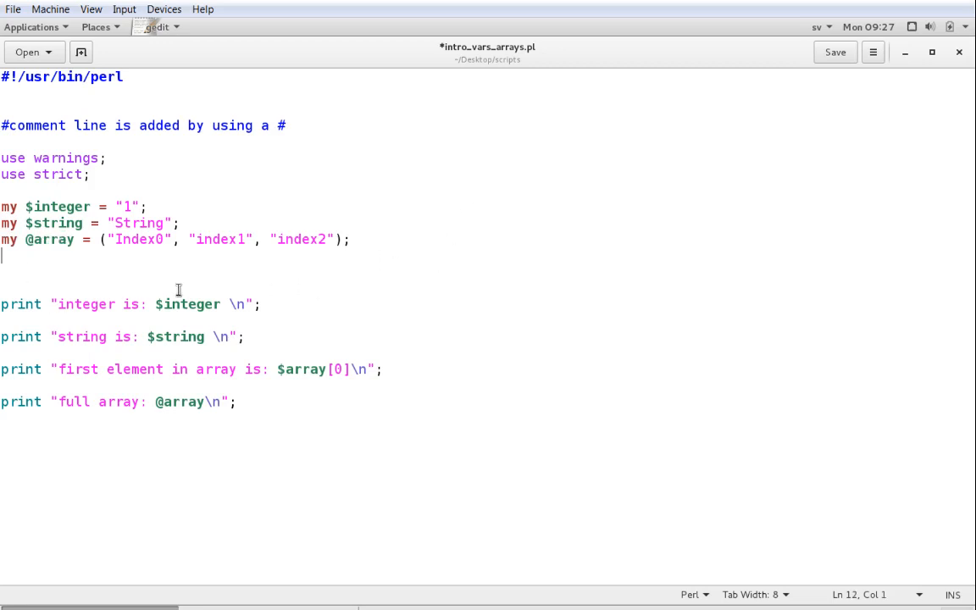
{"action": "mouse_move", "coordinate": [105, 256]}
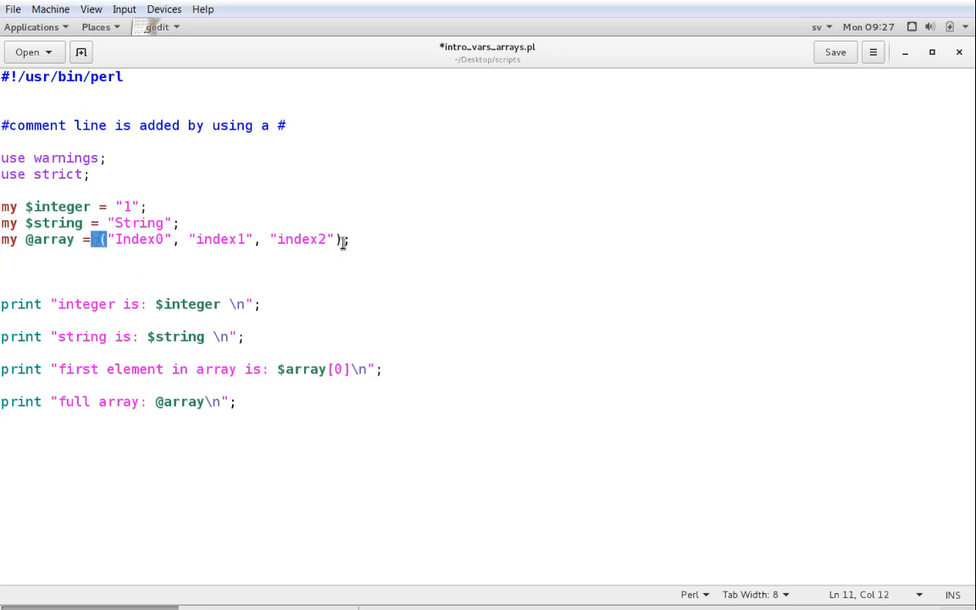
{"action": "left_click", "coordinate": [339, 238]}
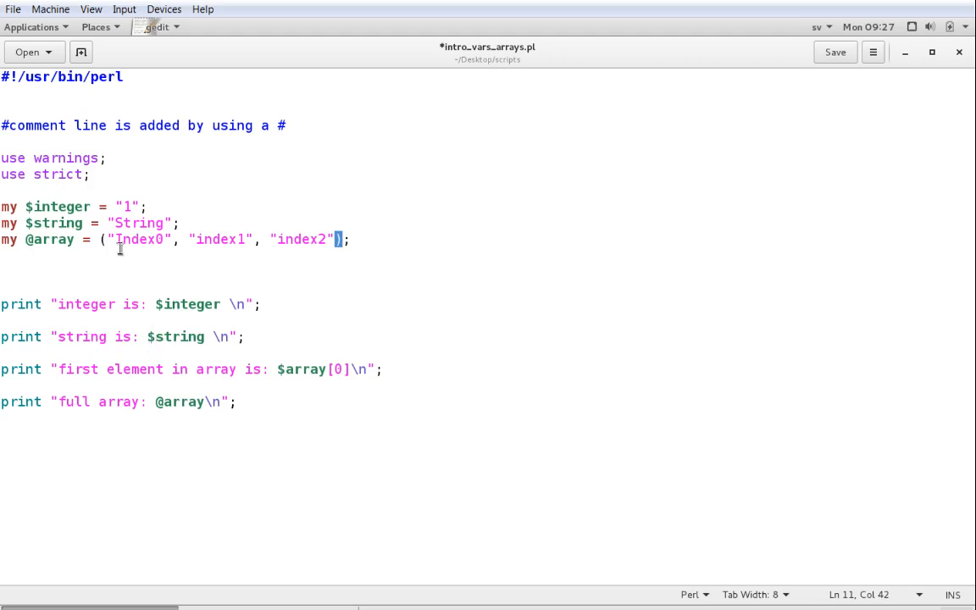
{"action": "double_click", "coordinate": [132, 239]}
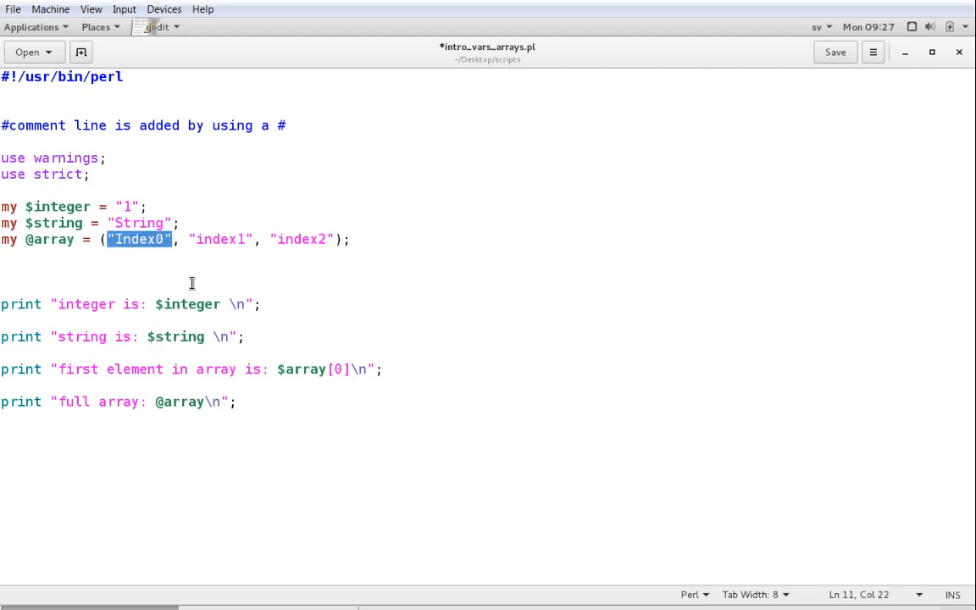
{"action": "left_click", "coordinate": [115, 239]}
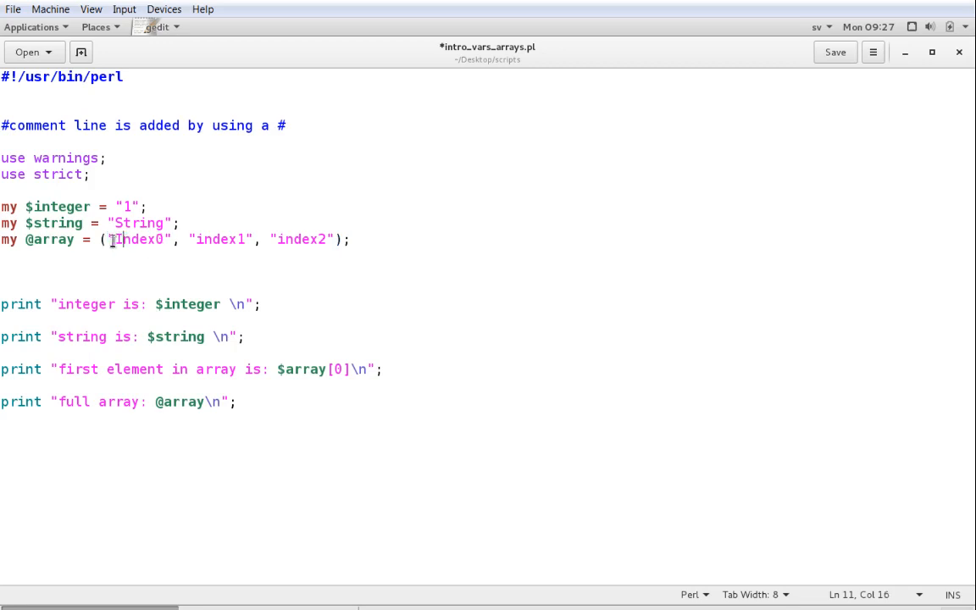
{"action": "double_click", "coordinate": [139, 238]}
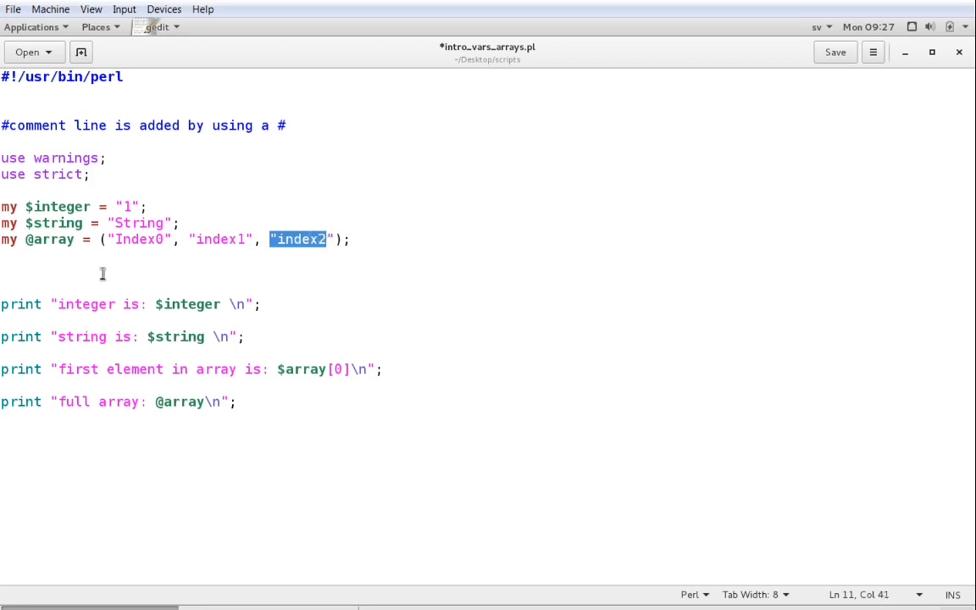
{"action": "double_click", "coordinate": [139, 239]}
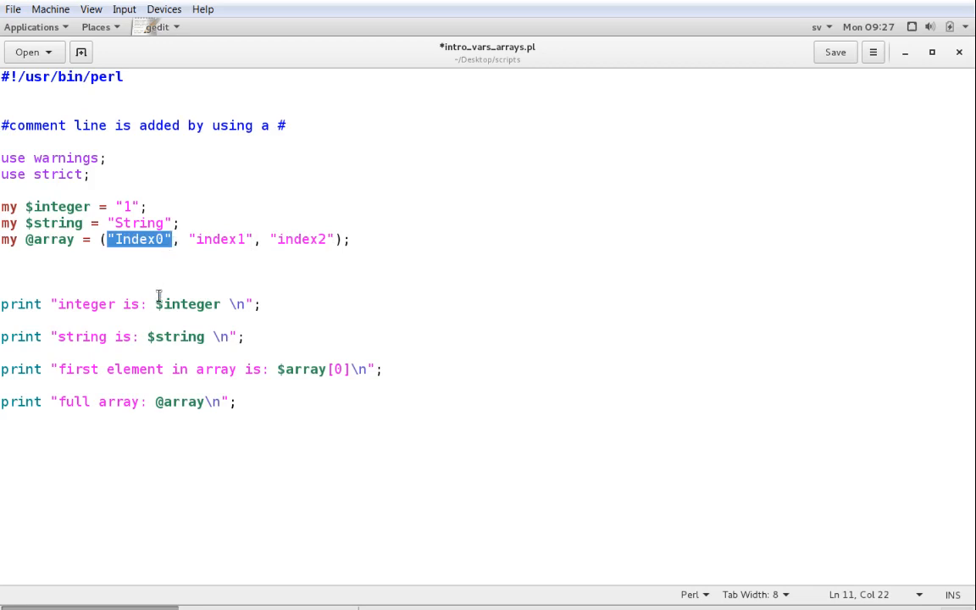
{"action": "double_click", "coordinate": [221, 238]}
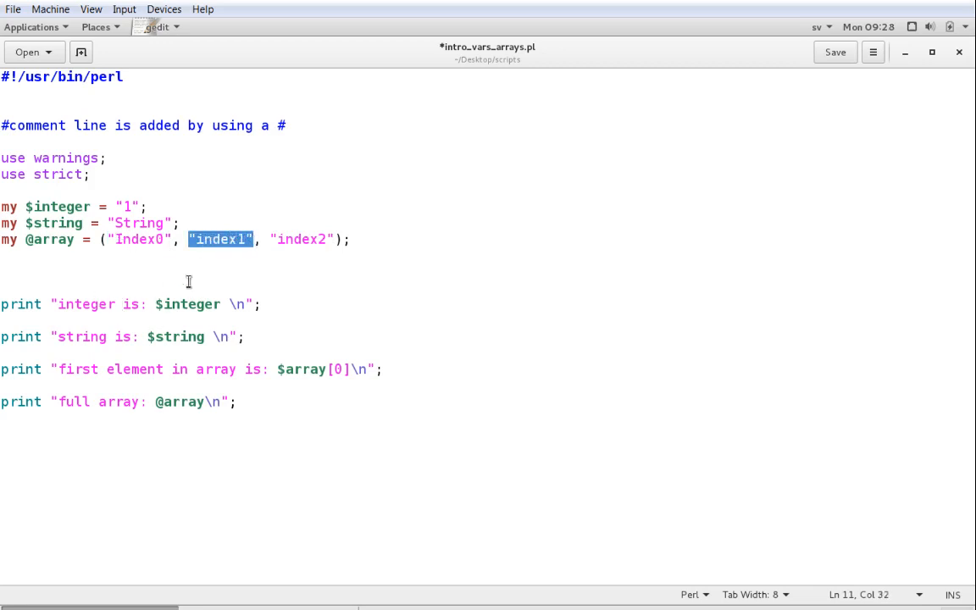
{"action": "double_click", "coordinate": [298, 239]}
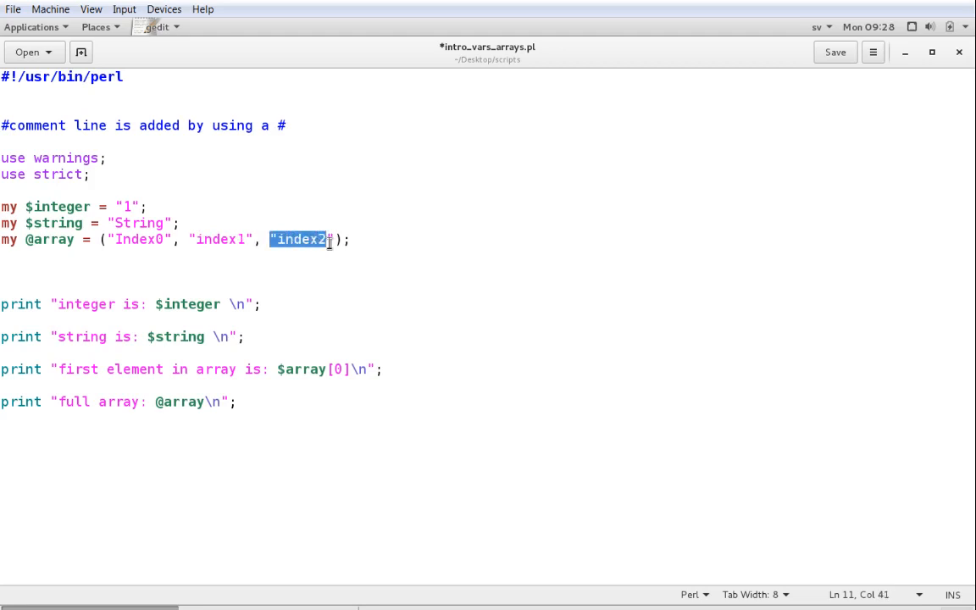
{"action": "mouse_move", "coordinate": [282, 403]}
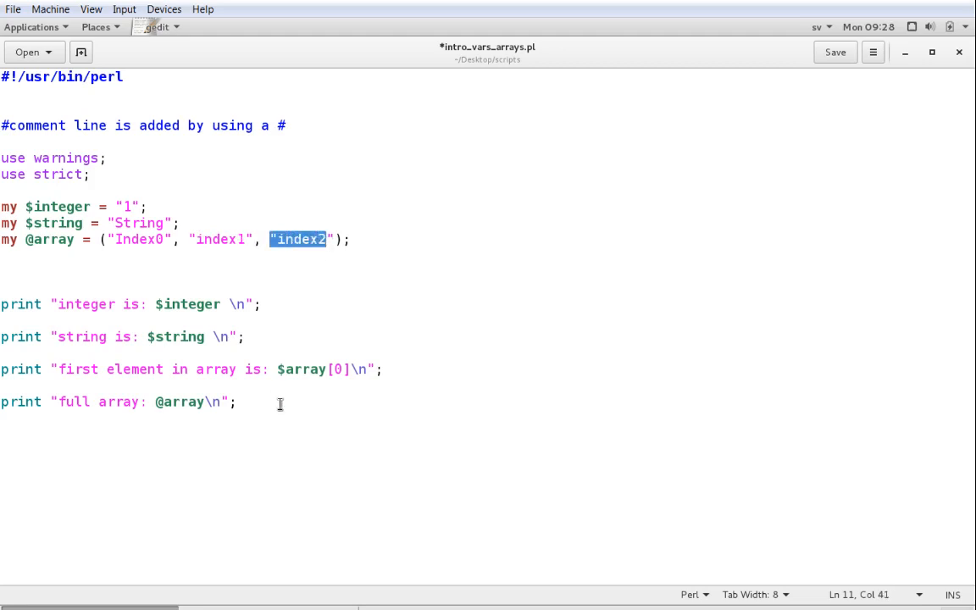
{"action": "left_click", "coordinate": [320, 416]}
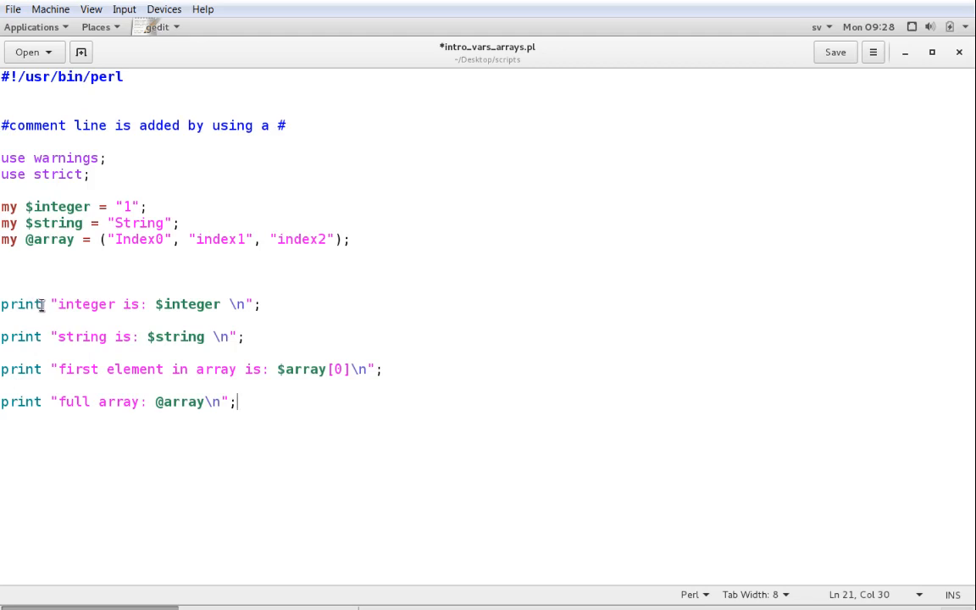
Go over the integer print line's keyword, newline escape and quoted message.
{"action": "double_click", "coordinate": [21, 304]}
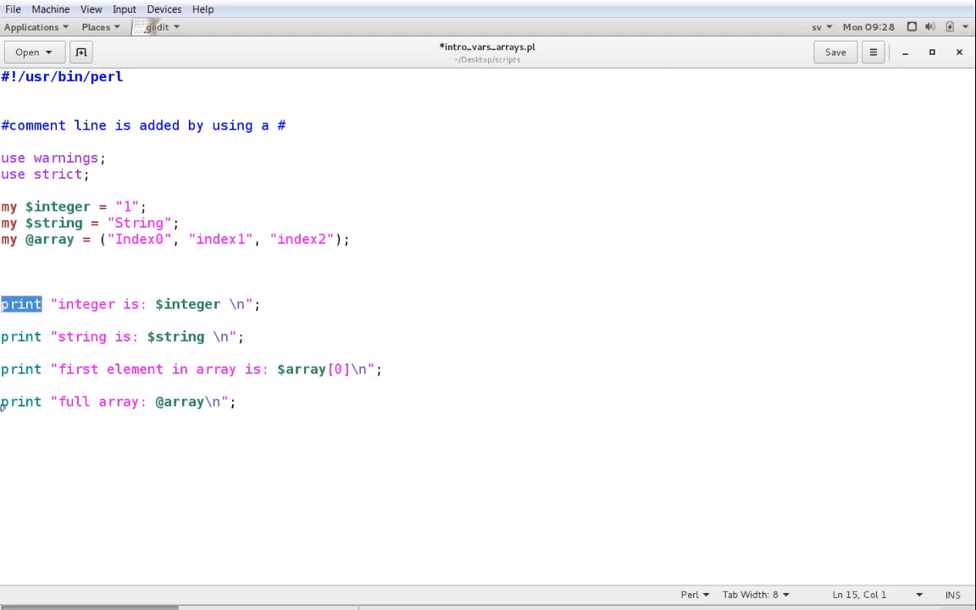
{"action": "left_click", "coordinate": [52, 305]}
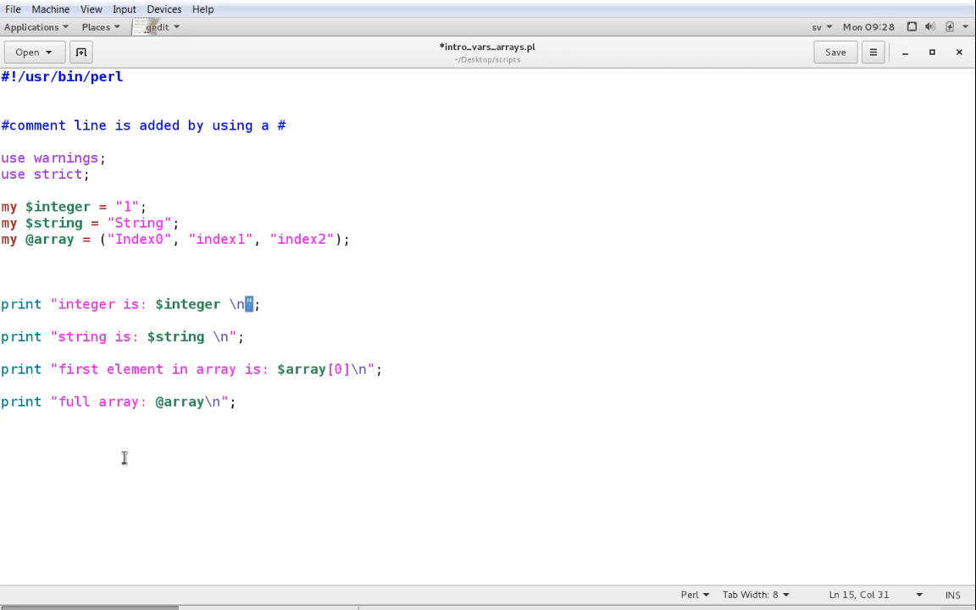
{"action": "left_click", "coordinate": [69, 305]}
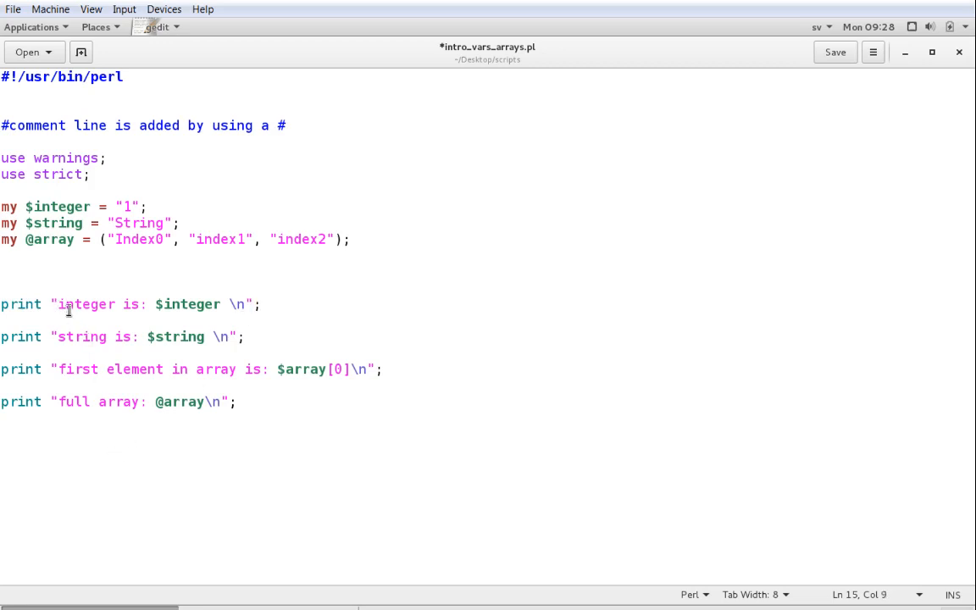
{"action": "mouse_move", "coordinate": [189, 304]}
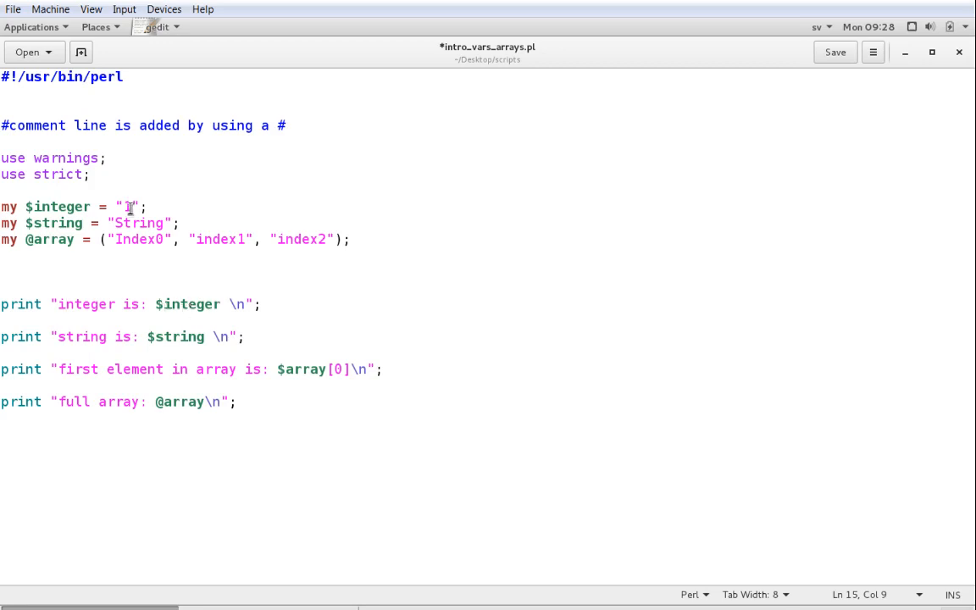
{"action": "type", "text": "1"}
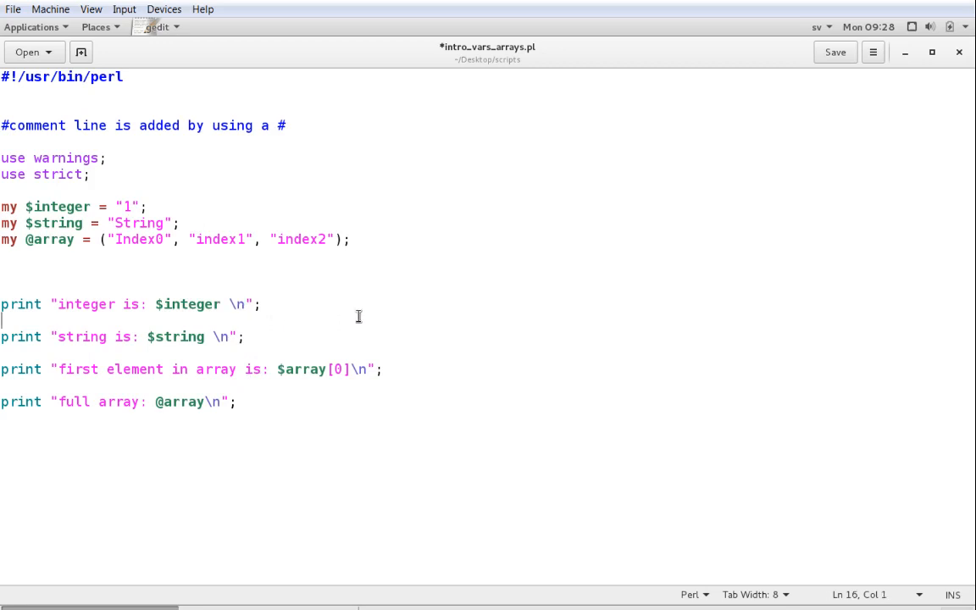
{"action": "mouse_move", "coordinate": [217, 282]}
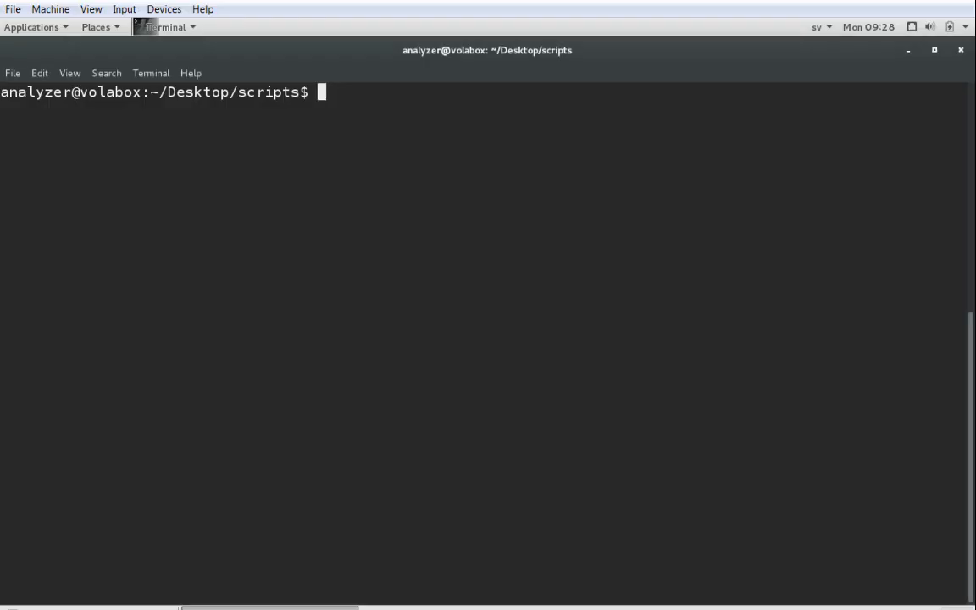
Run perl intro_vars_arrays.pl to print the integer, string, first element and full array.
{"action": "type", "text": "perl intro_vars_arrays.pl"}
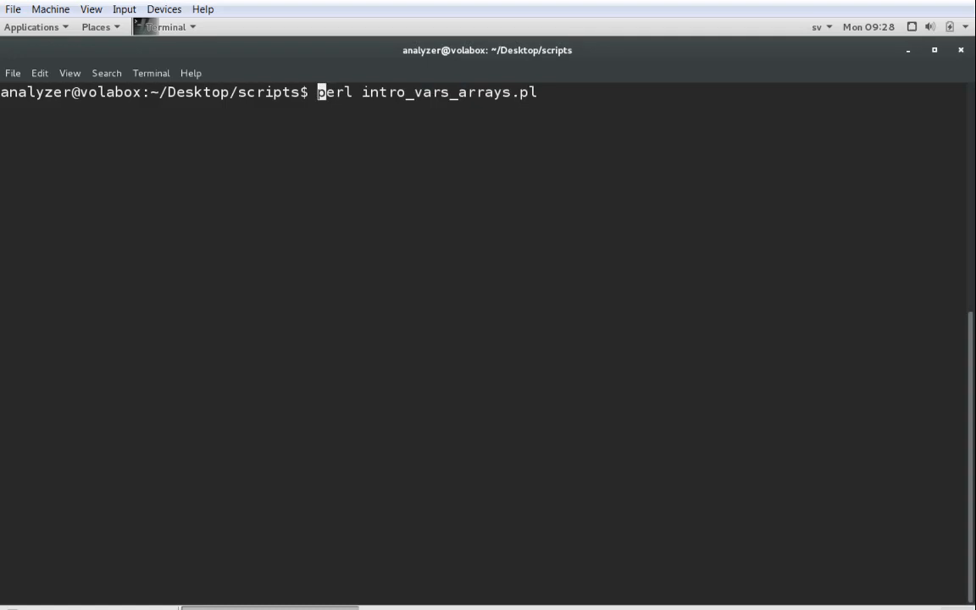
{"action": "key", "text": "End"}
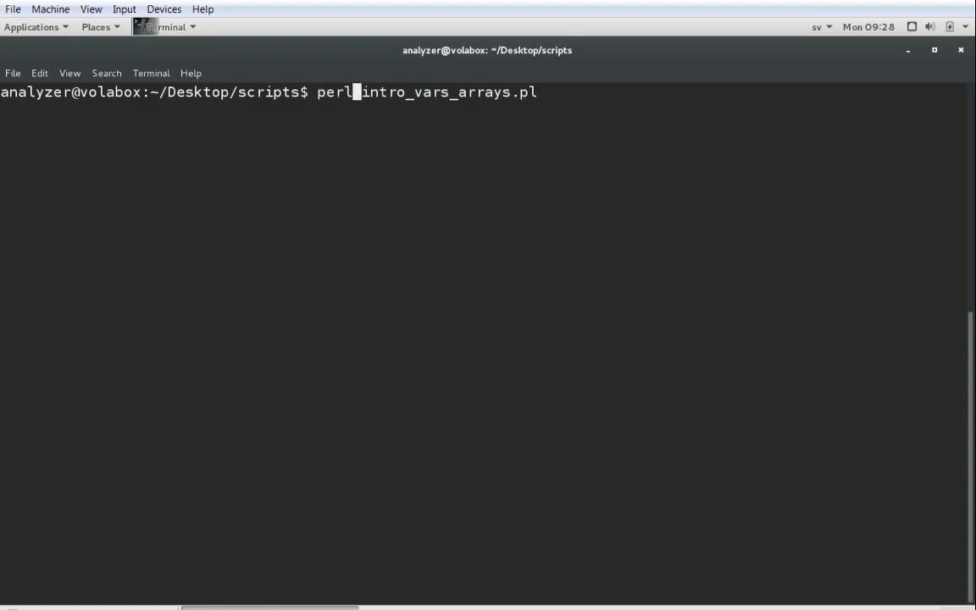
{"action": "key", "text": "Return"}
{"action": "type", "text": "perl intro_vars_arrays.pl"}
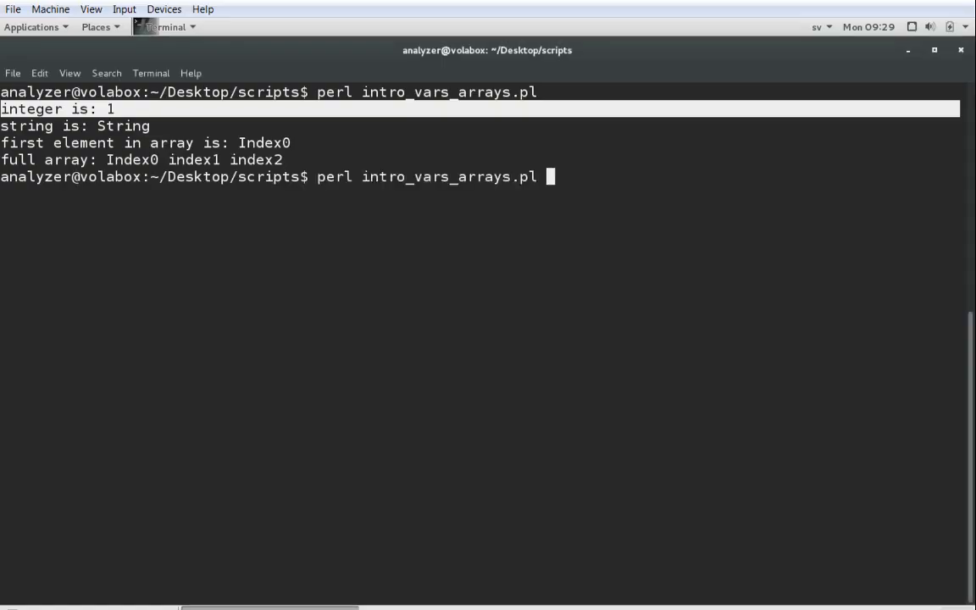
{"action": "key", "text": "Return"}
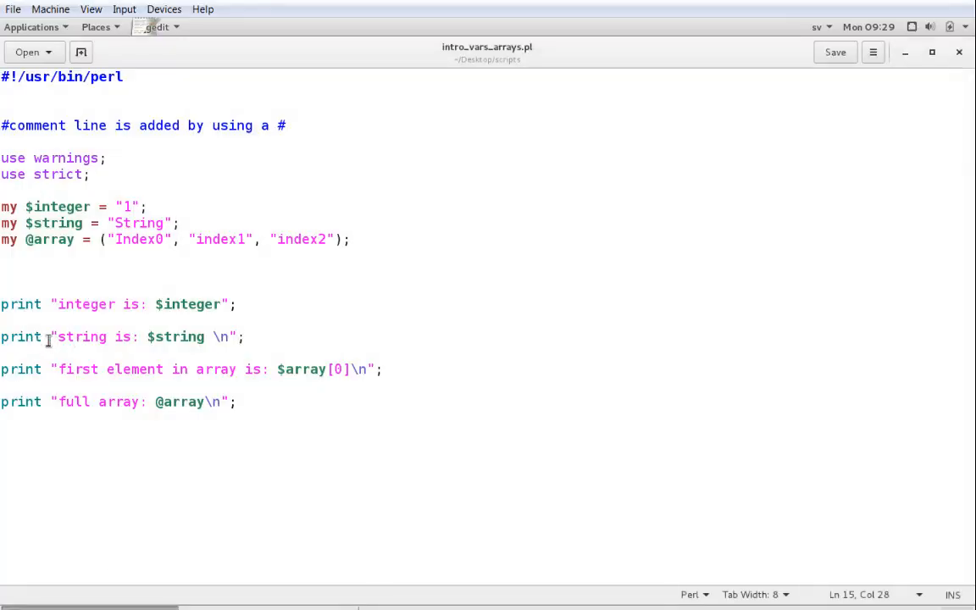
Re-add \n to the integer print, prefix the integer and string prints with #, and save.
{"action": "double_click", "coordinate": [82, 335]}
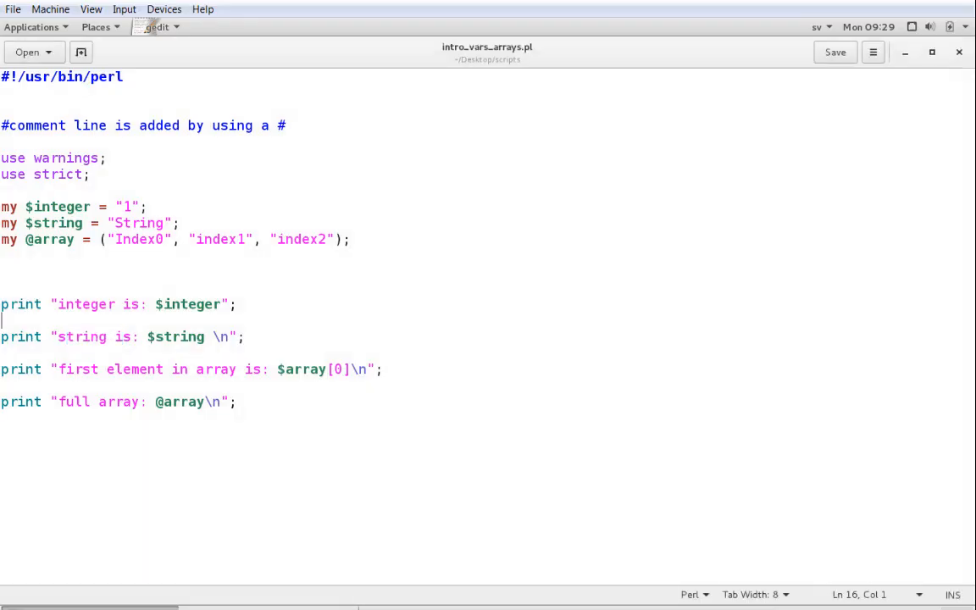
{"action": "type", "text": "\\n"}
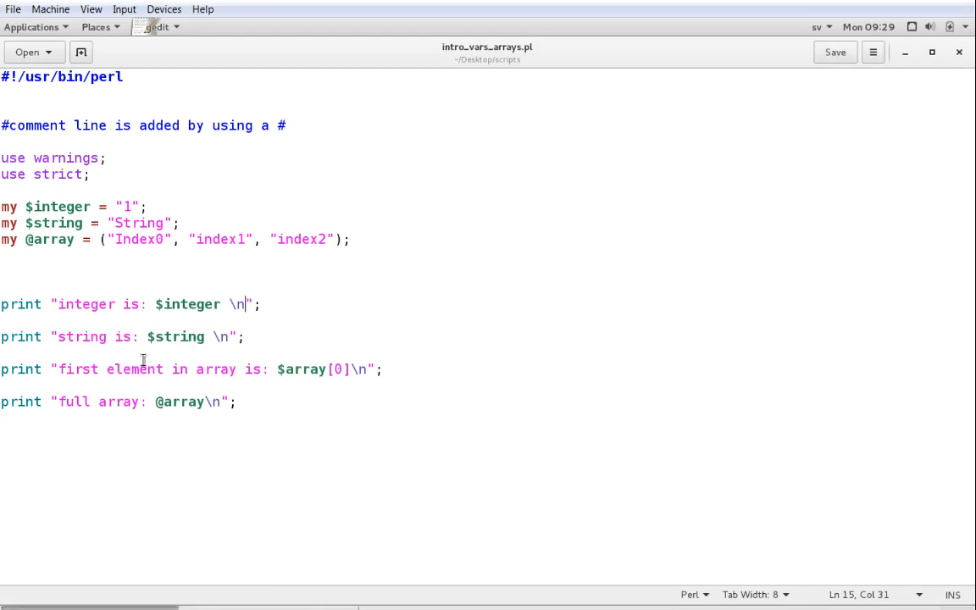
{"action": "left_click", "coordinate": [9, 336]}
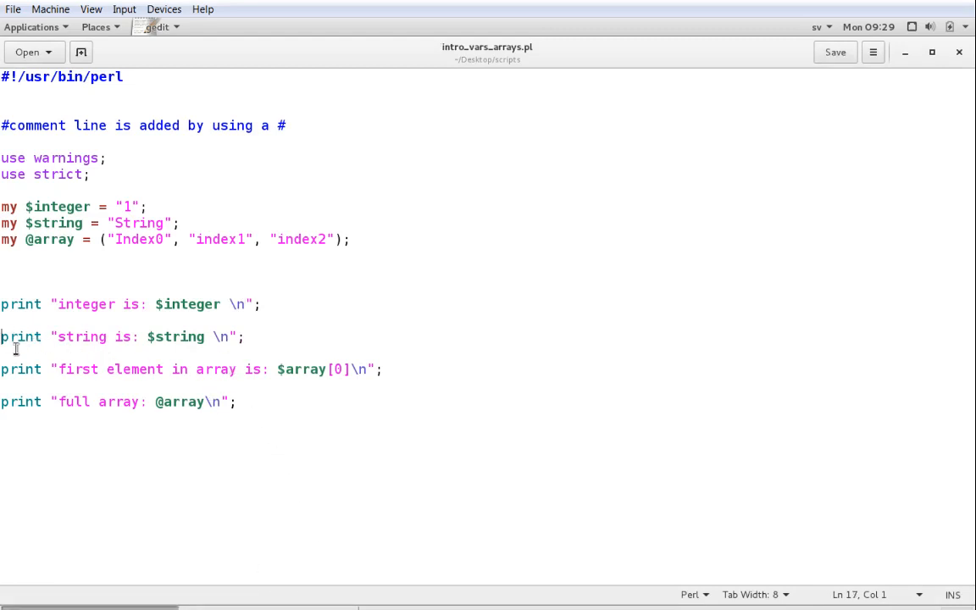
{"action": "type", "text": "#"}
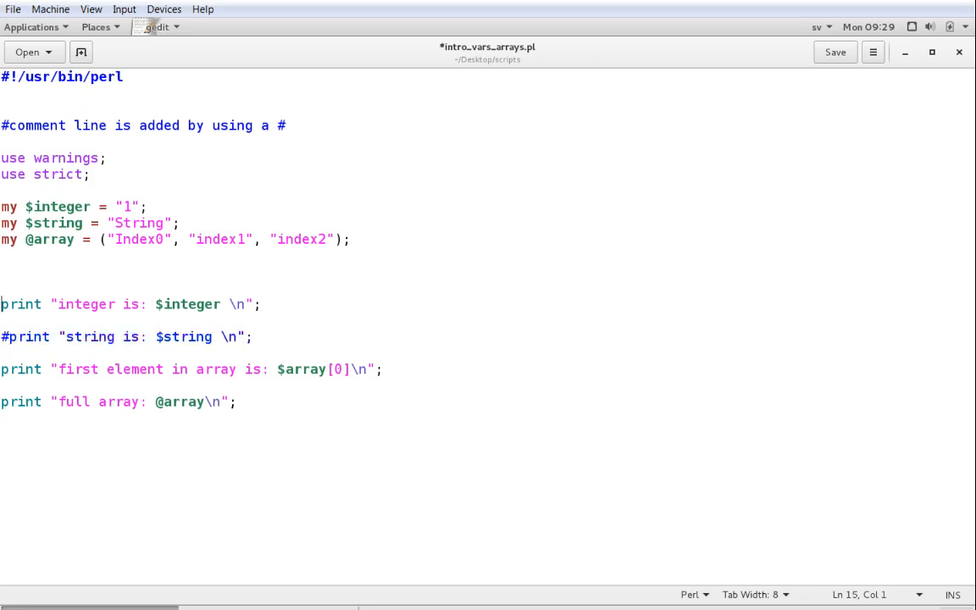
{"action": "type", "text": "#"}
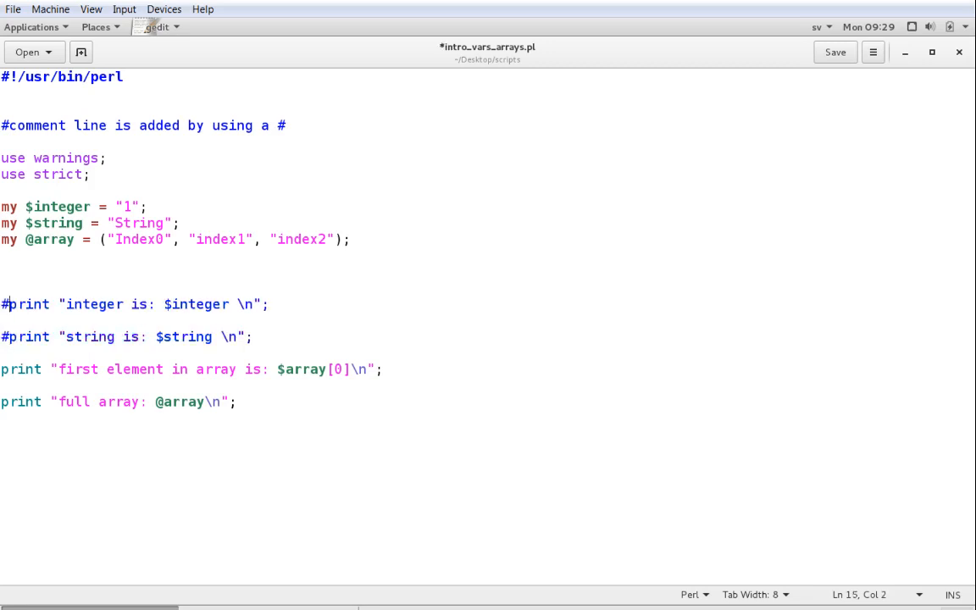
{"action": "left_click", "coordinate": [833, 51]}
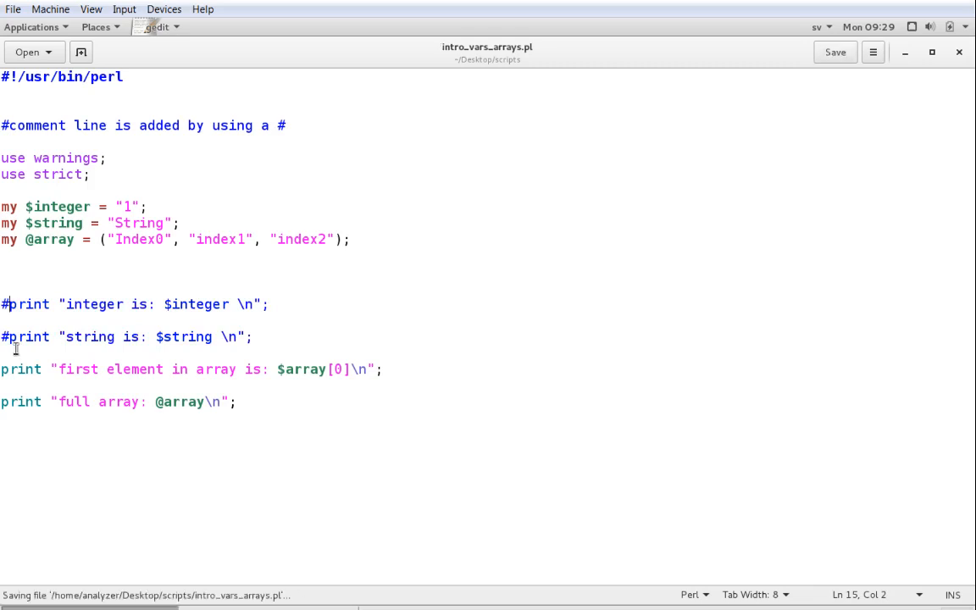
{"action": "mouse_move", "coordinate": [258, 414]}
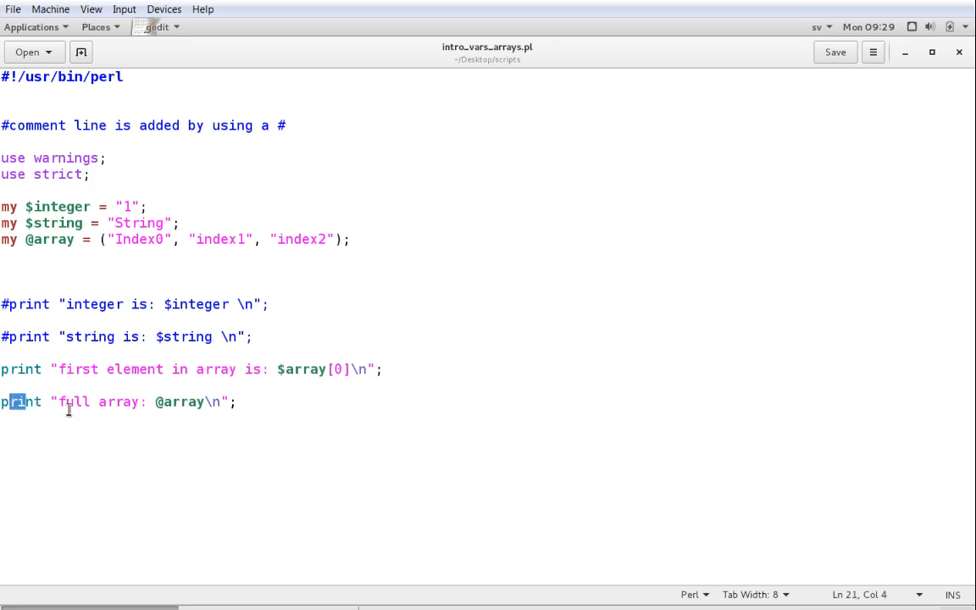
{"action": "left_click_drag", "start_coordinate": [63, 401], "coordinate": [156, 401]}
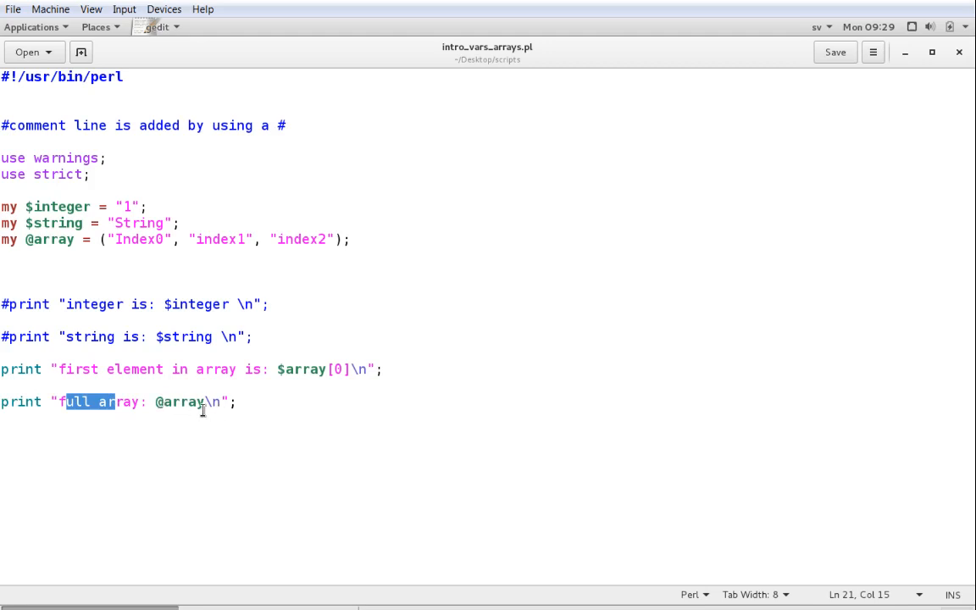
{"action": "mouse_move", "coordinate": [217, 383]}
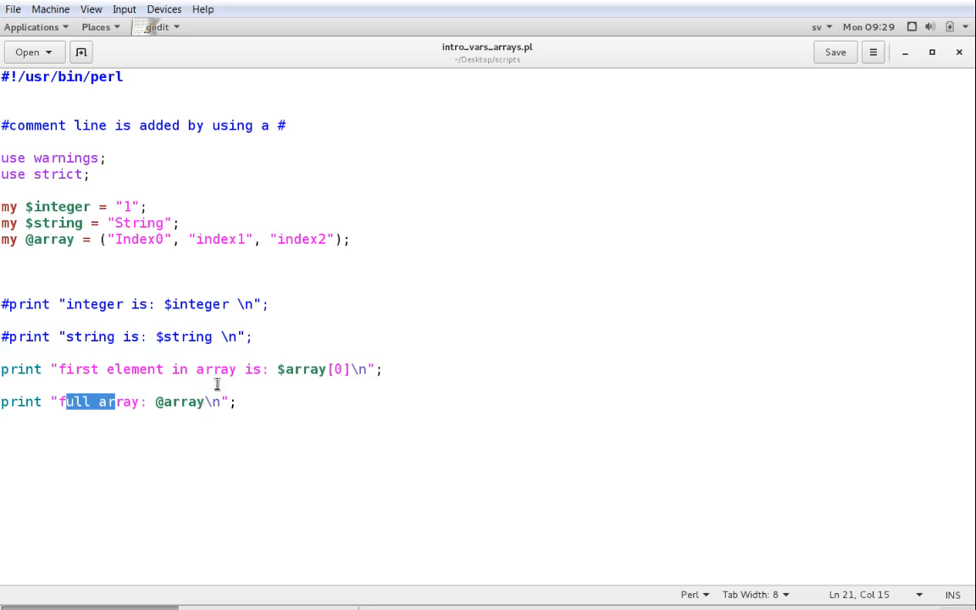
{"action": "mouse_move", "coordinate": [280, 369]}
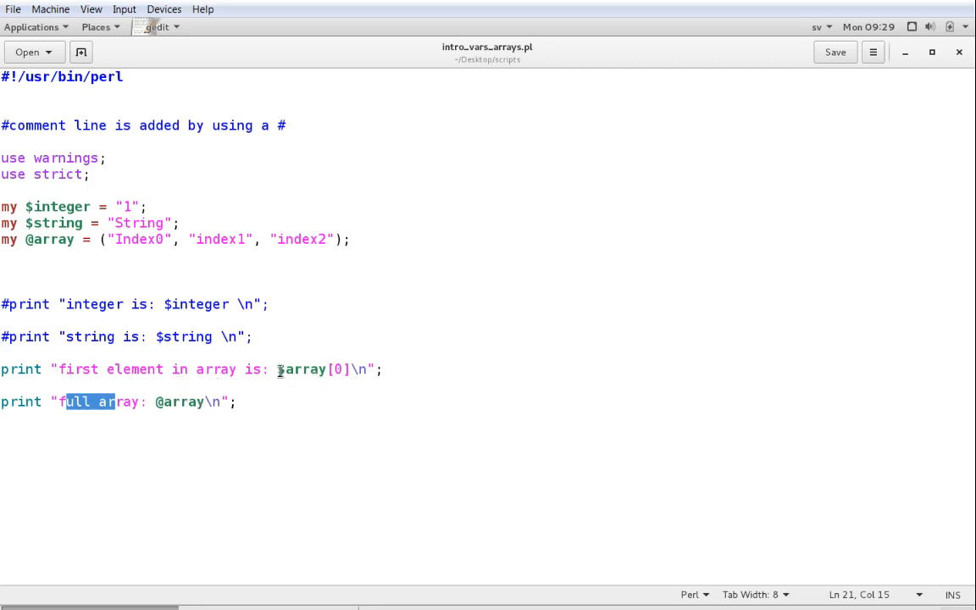
{"action": "double_click", "coordinate": [301, 370]}
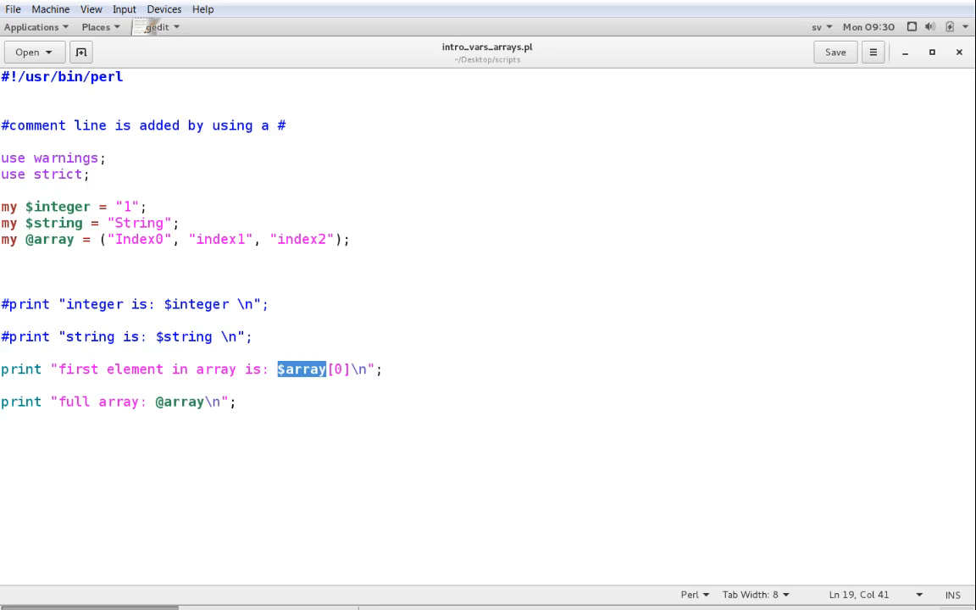
{"action": "left_click", "coordinate": [237, 402]}
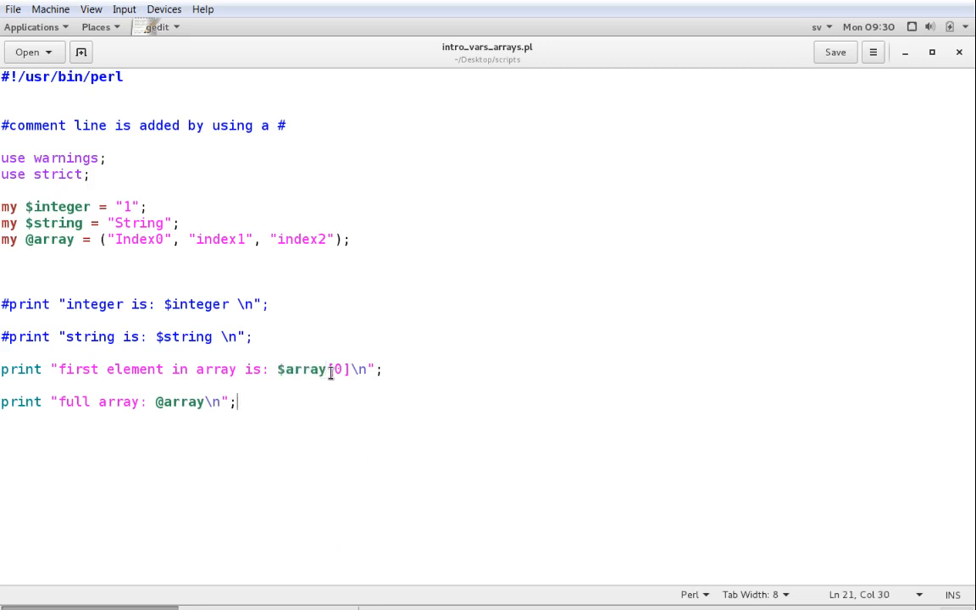
{"action": "double_click", "coordinate": [301, 370]}
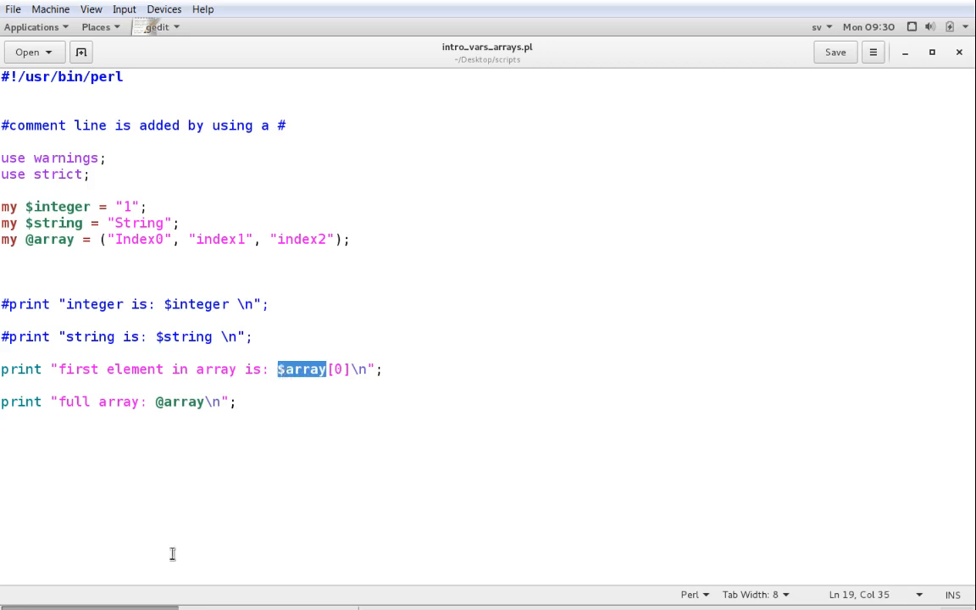
{"action": "mouse_move", "coordinate": [356, 371]}
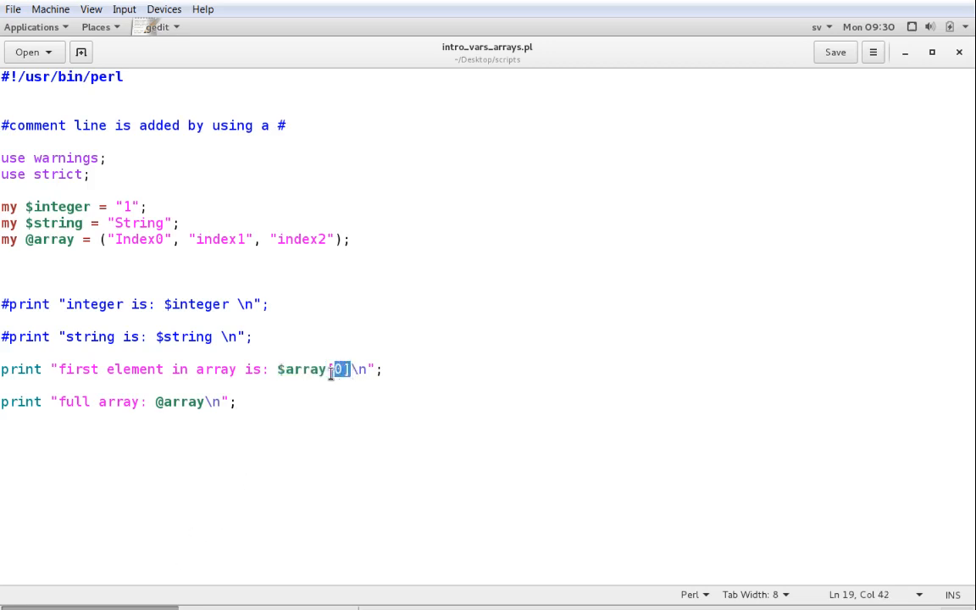
{"action": "left_click", "coordinate": [337, 432]}
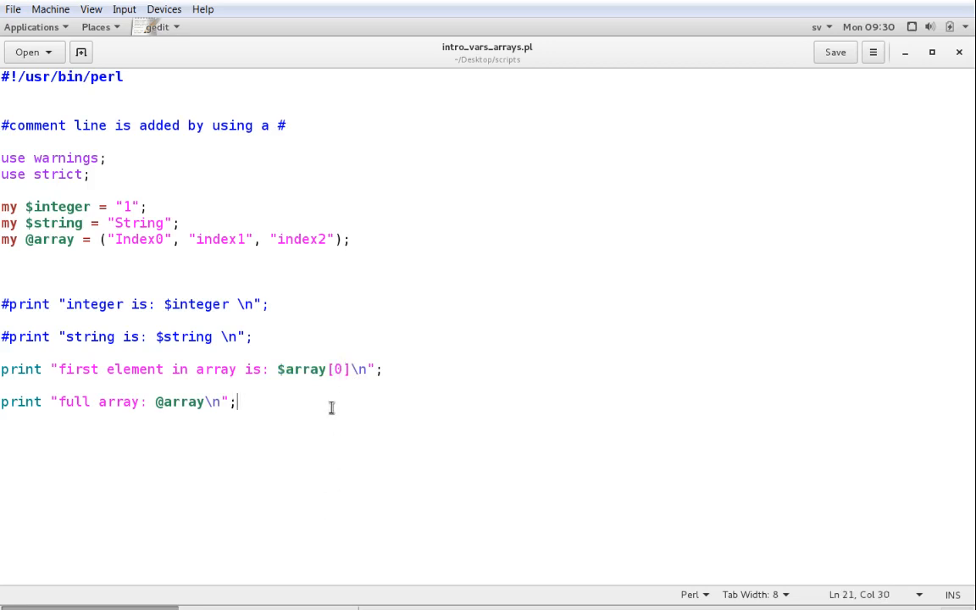
{"action": "mouse_move", "coordinate": [341, 400]}
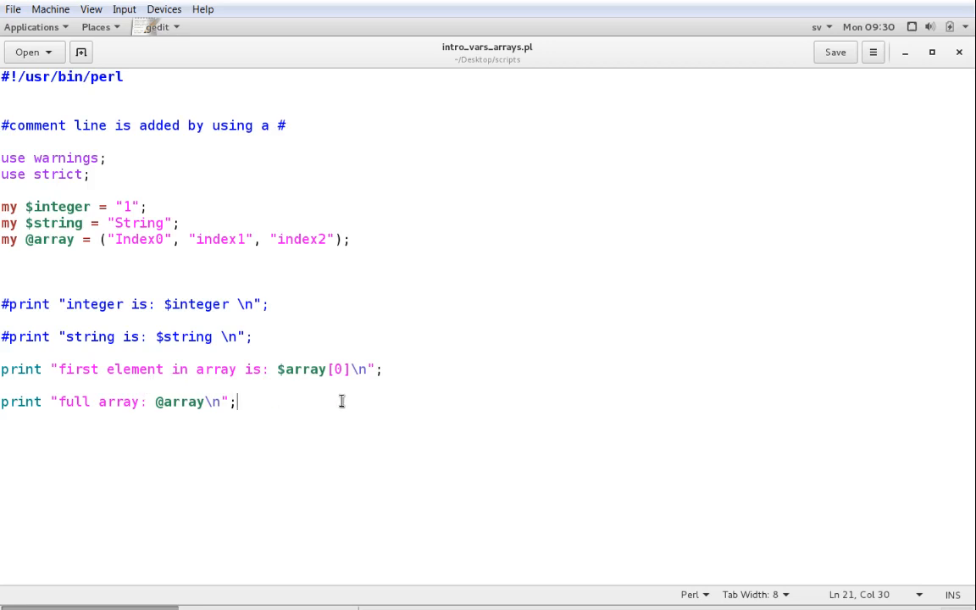
{"action": "mouse_move", "coordinate": [278, 369]}
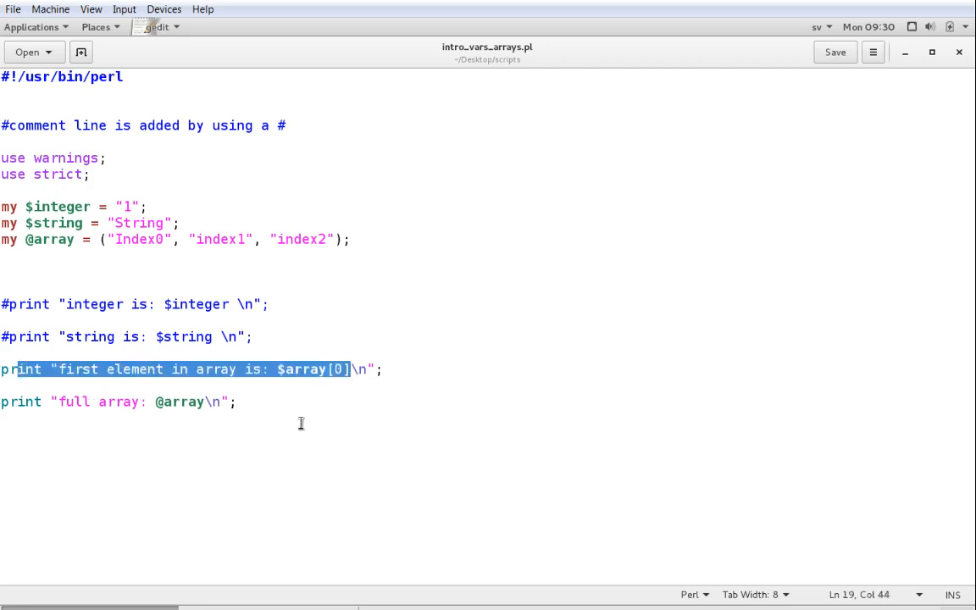
{"action": "double_click", "coordinate": [142, 239]}
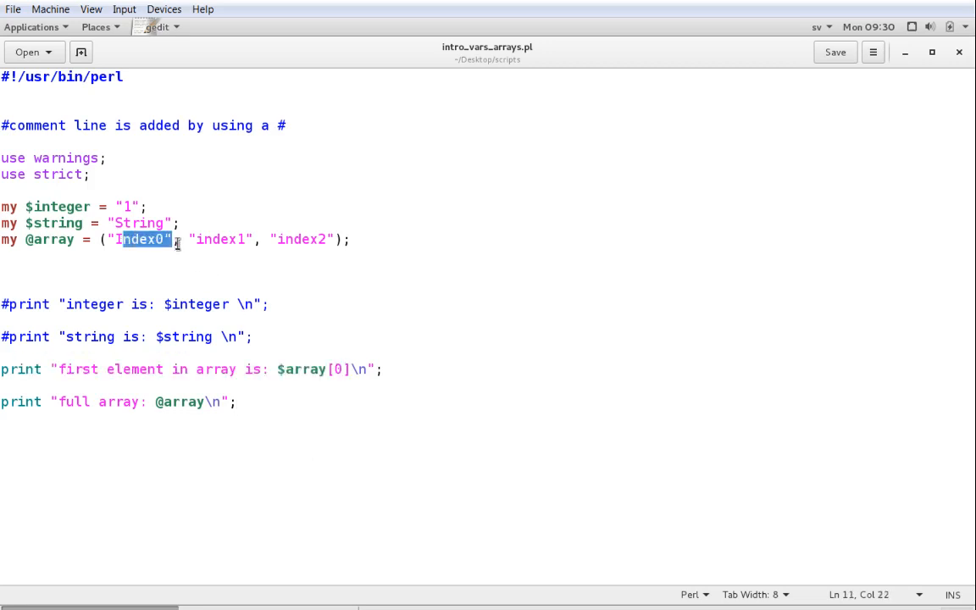
{"action": "left_click", "coordinate": [30, 411]}
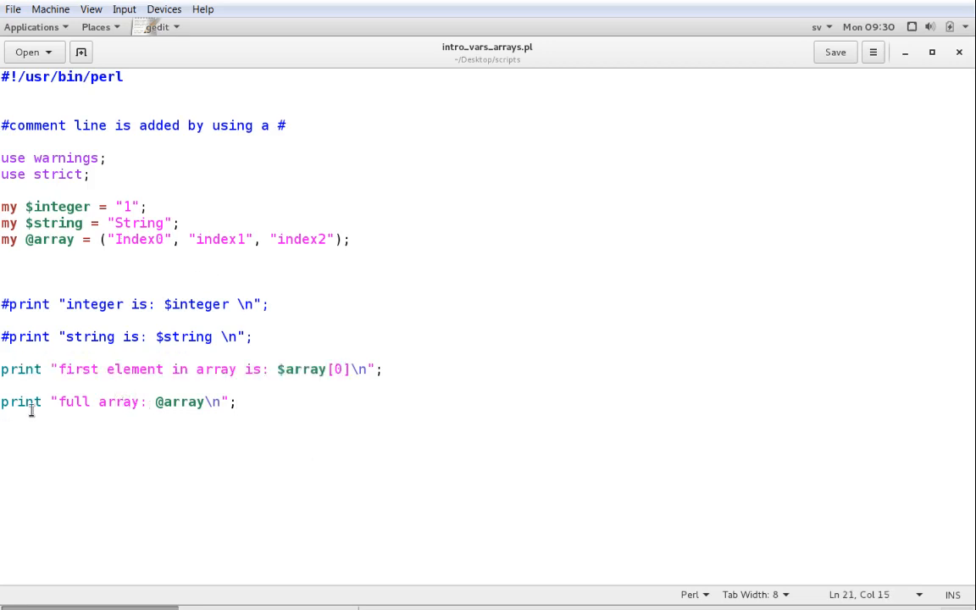
{"action": "left_click_drag", "start_coordinate": [25, 401], "coordinate": [122, 401]}
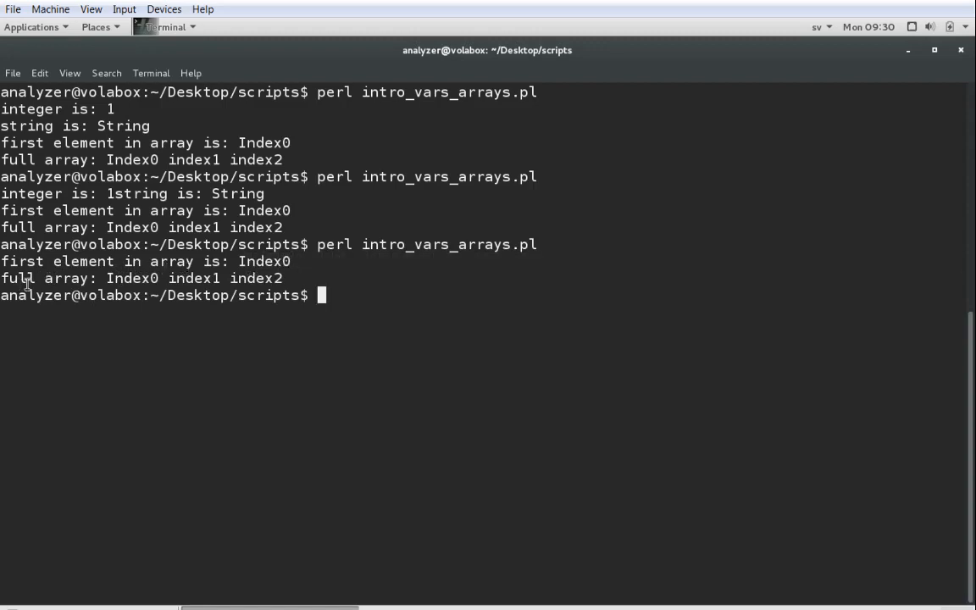
{"action": "mouse_move", "coordinate": [193, 288]}
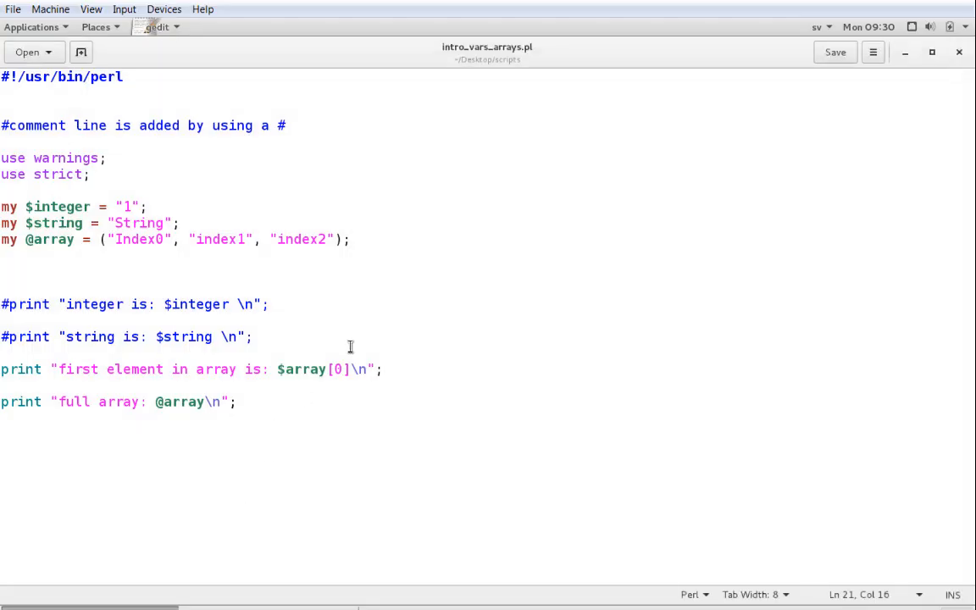
Change $array[0] to $array[2], save, and delete the semicolon ending line 19.
{"action": "left_click", "coordinate": [342, 369]}
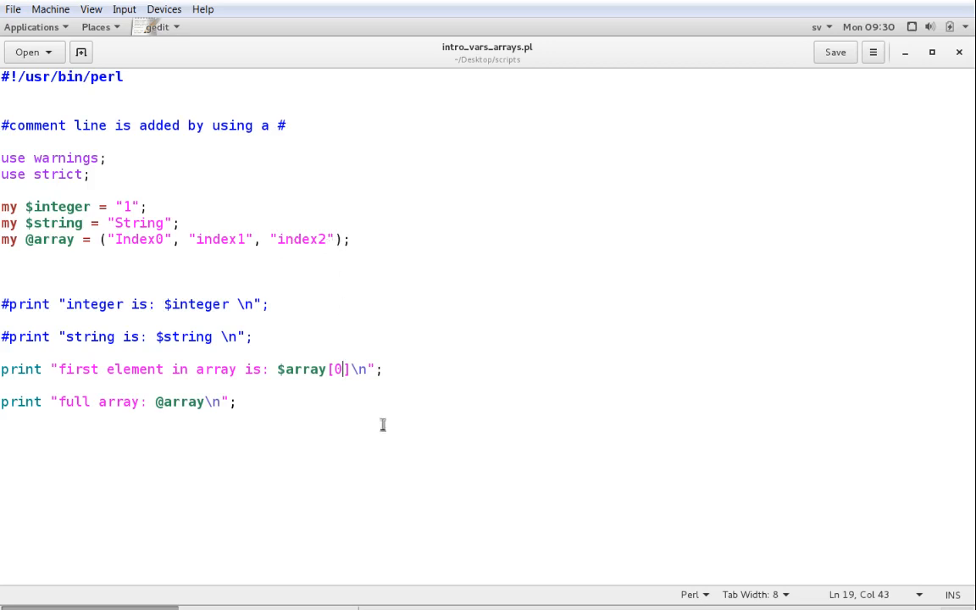
{"action": "type", "text": "2"}
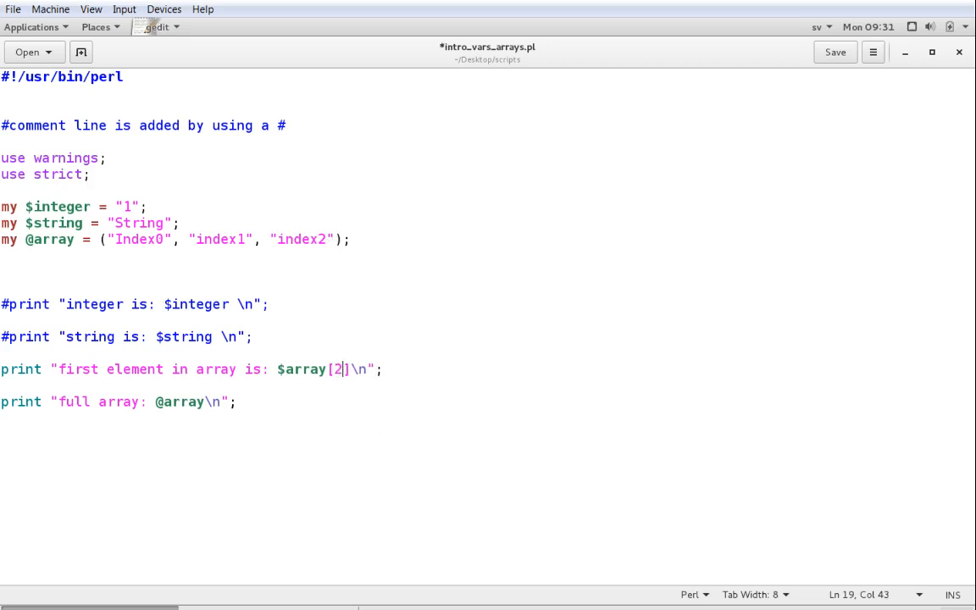
{"action": "left_click", "coordinate": [834, 51]}
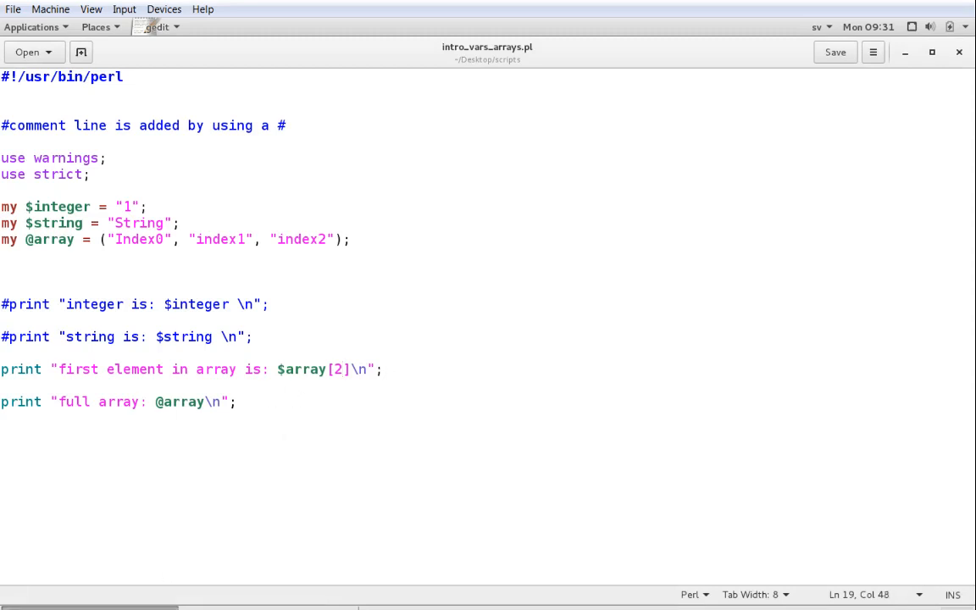
{"action": "key", "text": "BackSpace"}
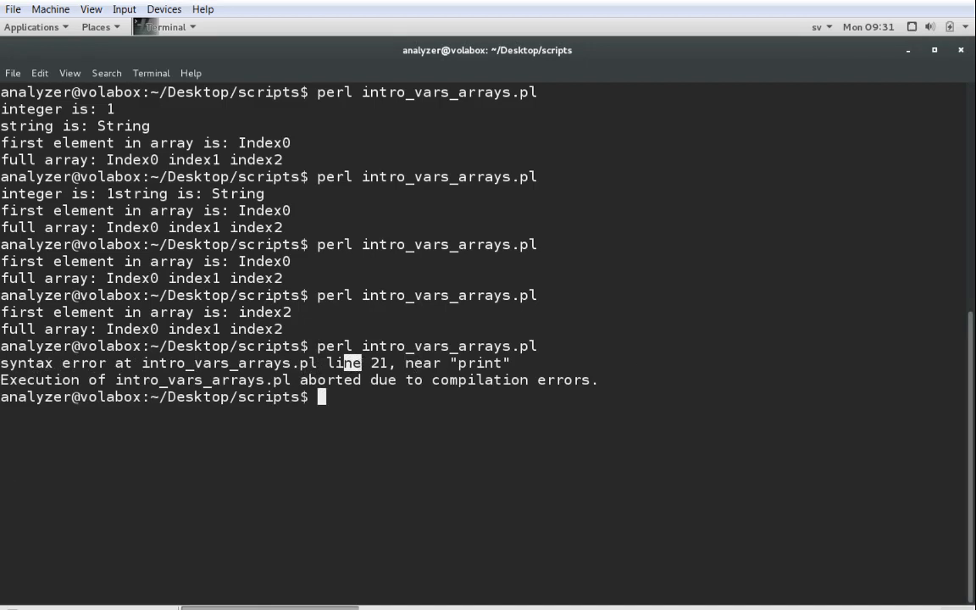
{"action": "mouse_move", "coordinate": [47, 519]}
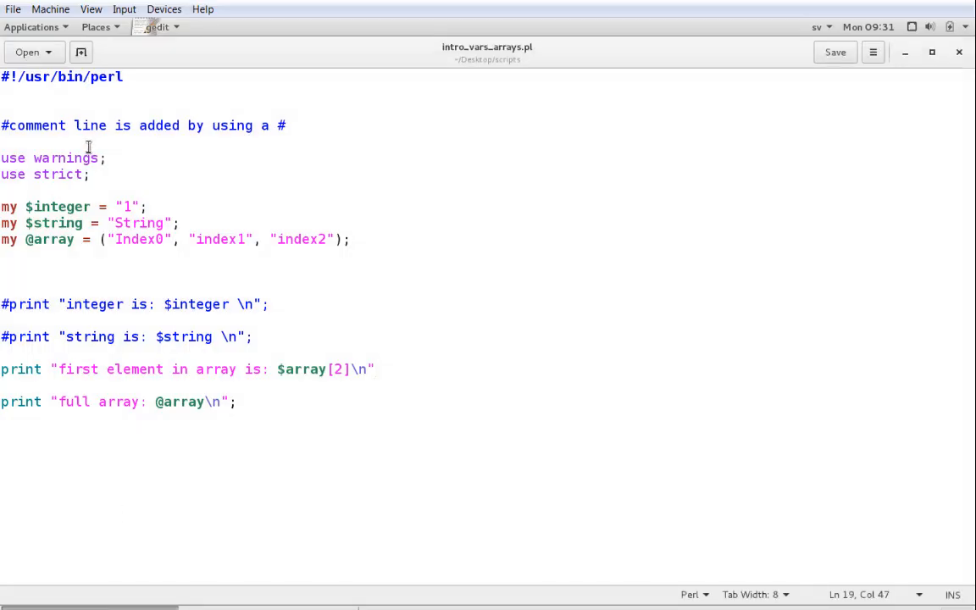
Position at the end of line 19, then at the script's end ready to clear the code.
{"action": "left_click", "coordinate": [74, 76]}
{"action": "type", "text": ";"}
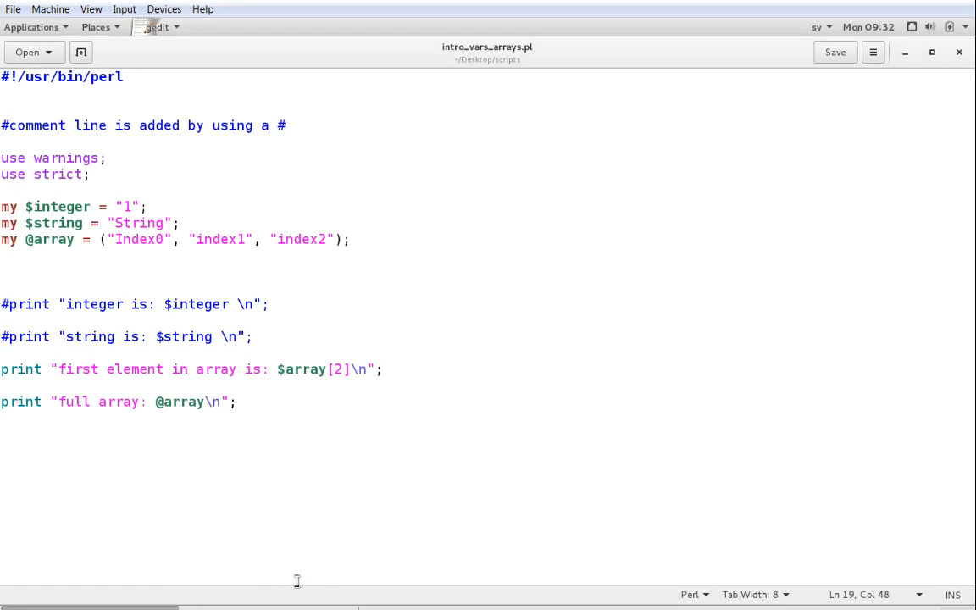
{"action": "left_click", "coordinate": [383, 369]}
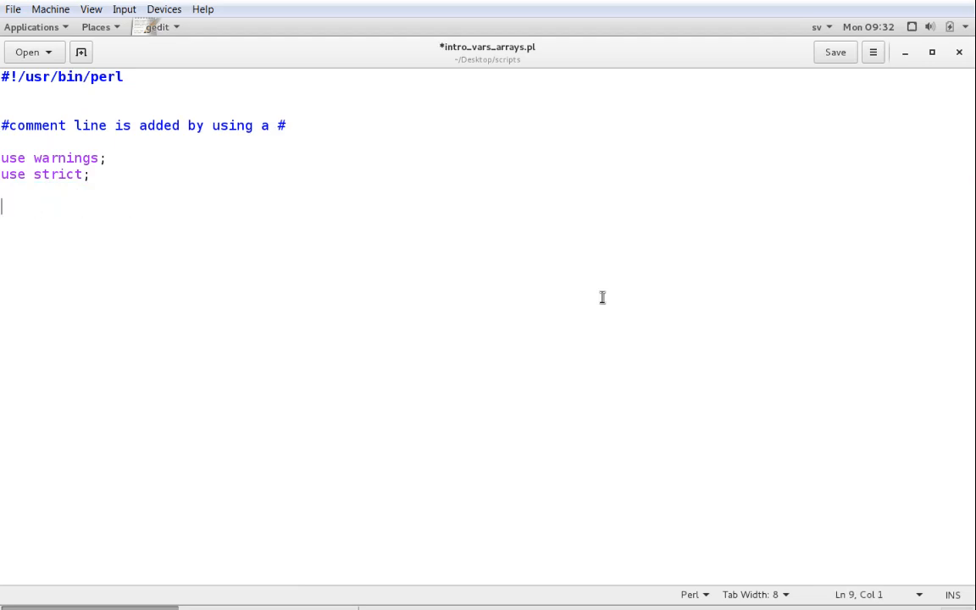
Write print "Hello World!"; below the pragmas and save the script.
{"action": "type", "text": "prin"}
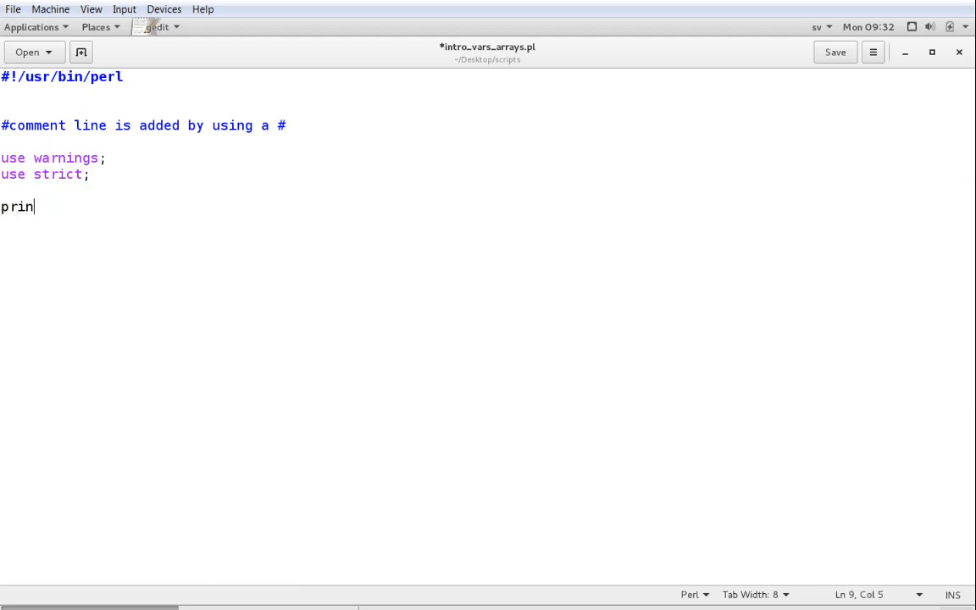
{"action": "type", "text": "t \"\""}
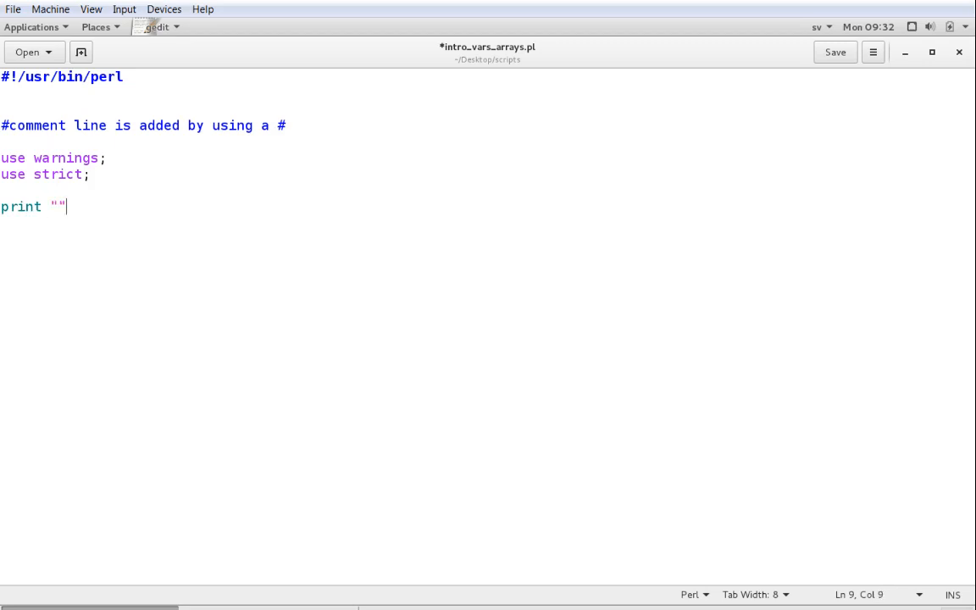
{"action": "type", "text": "Hello"}
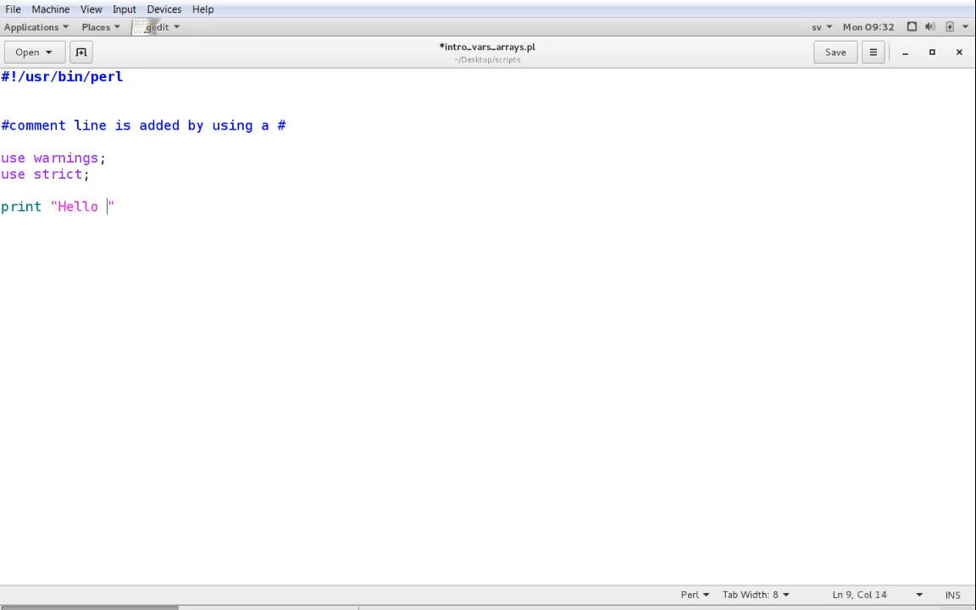
{"action": "type", "text": "World!"}
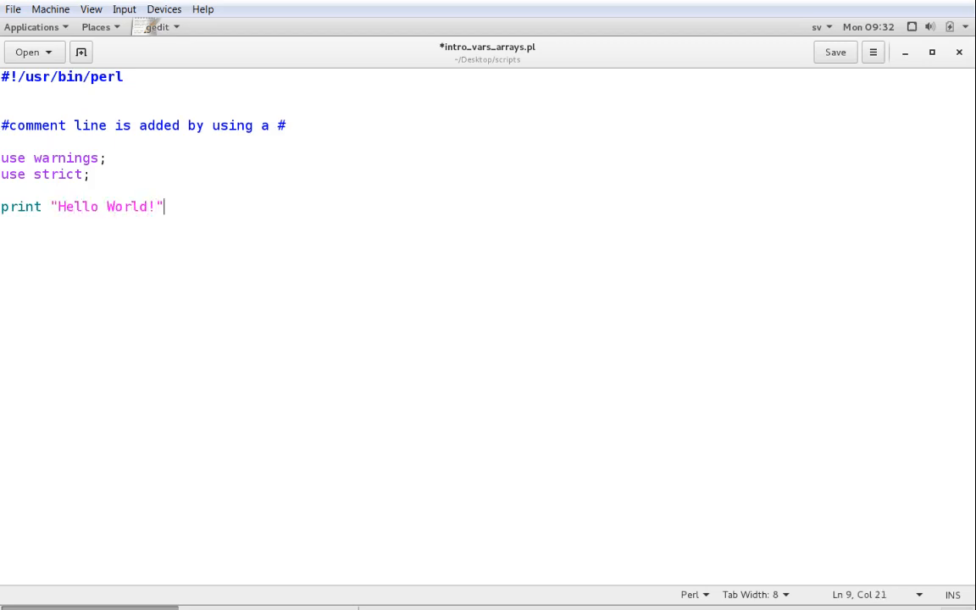
{"action": "type", "text": ";"}
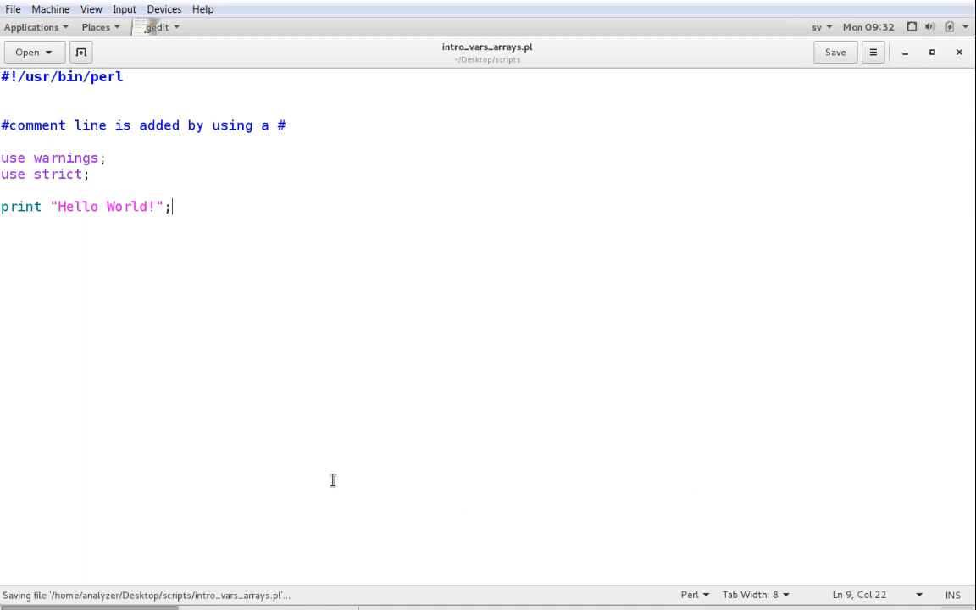
{"action": "left_click", "coordinate": [166, 27]}
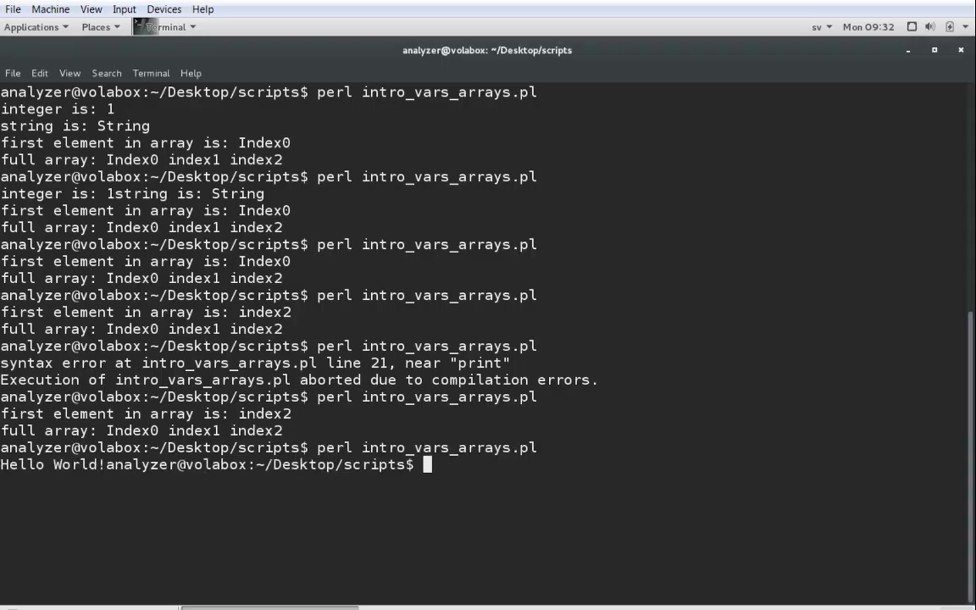